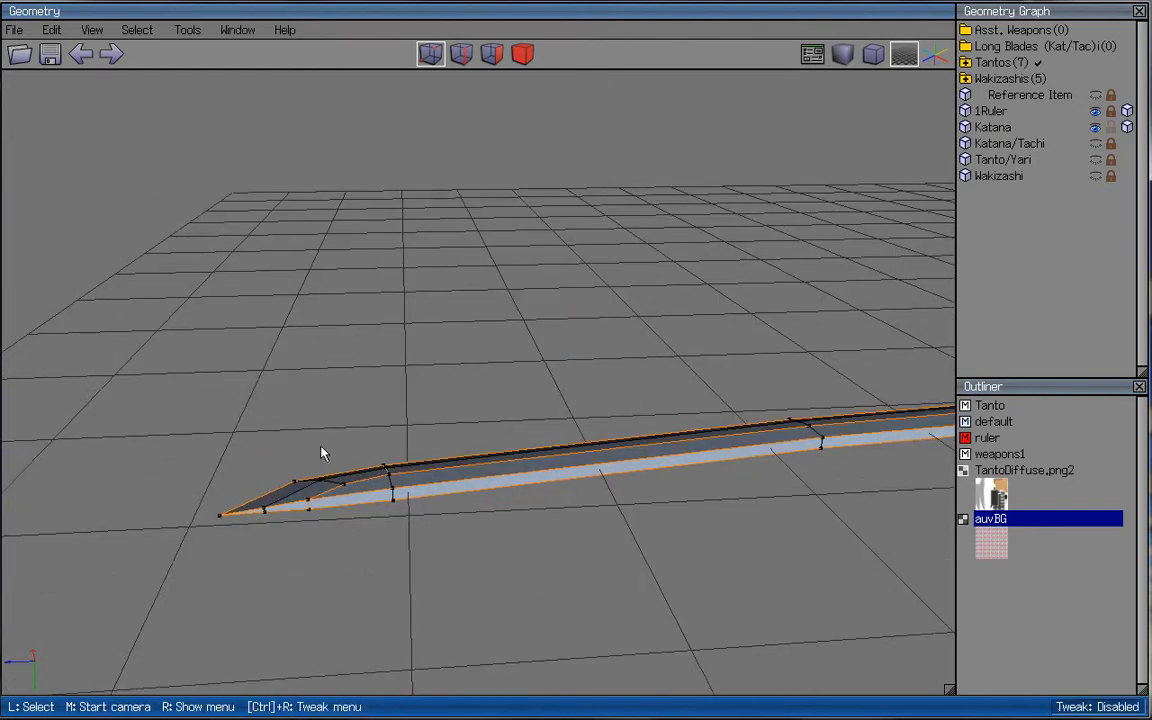
mouse_move(654, 432)
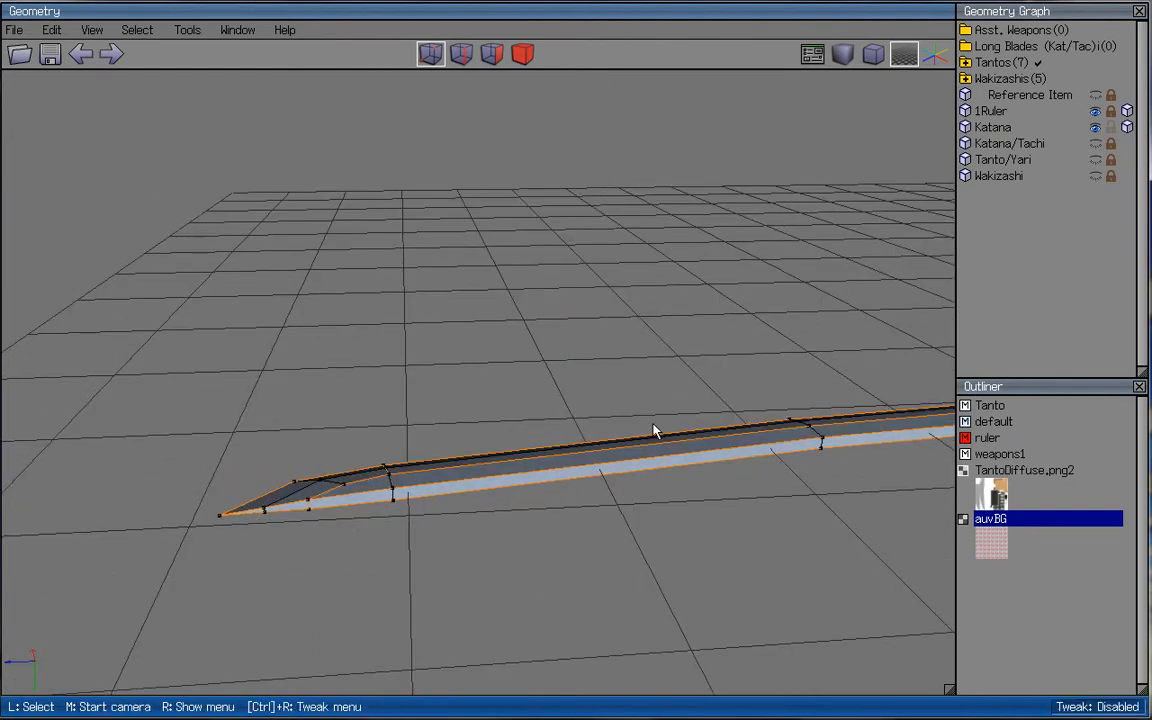
mouse_move(650, 368)
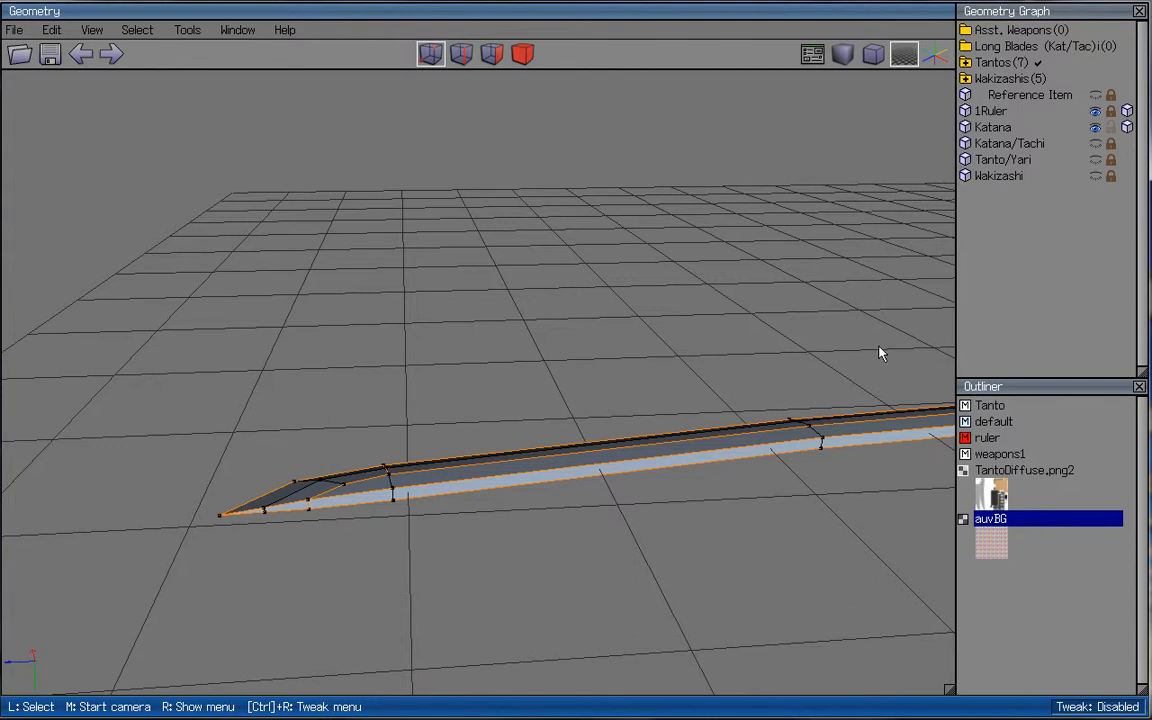
mouse_move(420, 538)
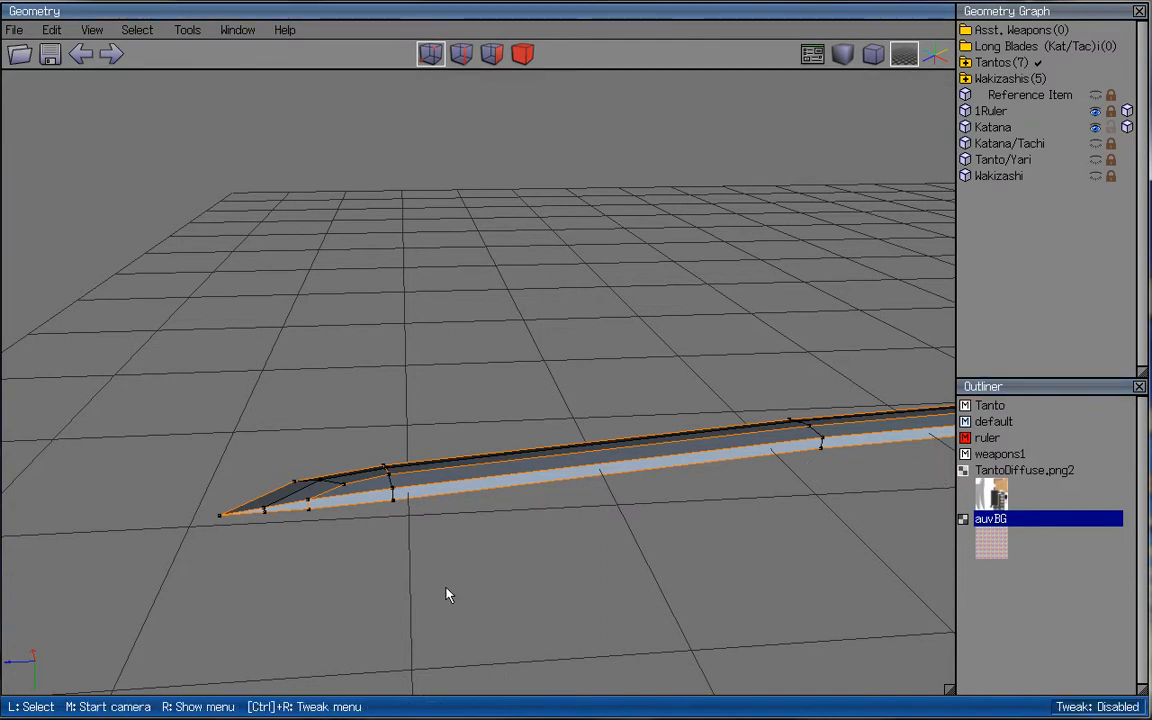
mouse_move(342, 532)
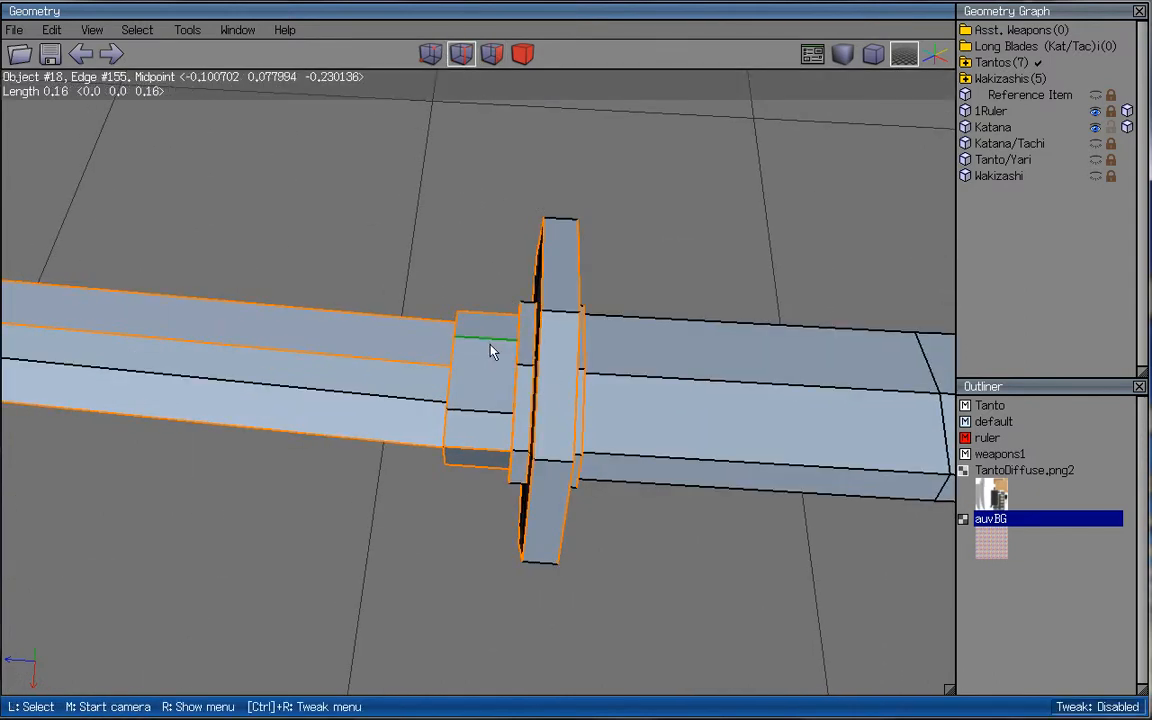
- Connect vertices across the collar and select the ring of collar faces beside the guard
left_click(492, 54)
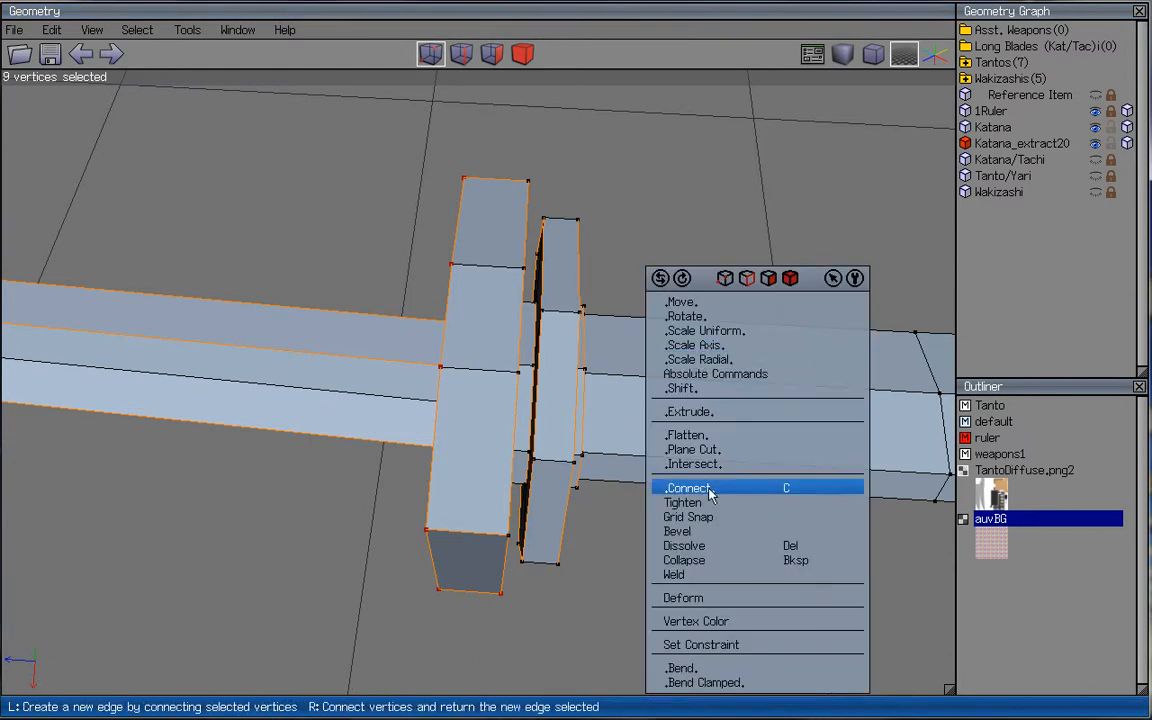
left_click(688, 488)
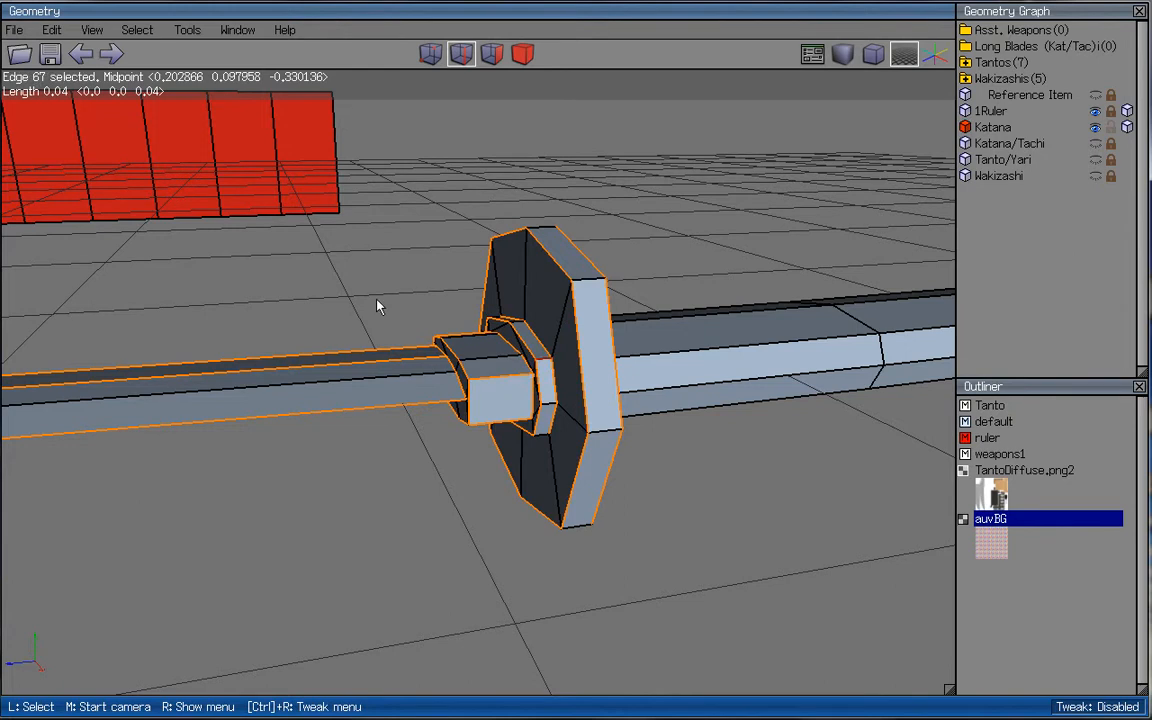
left_click(460, 54)
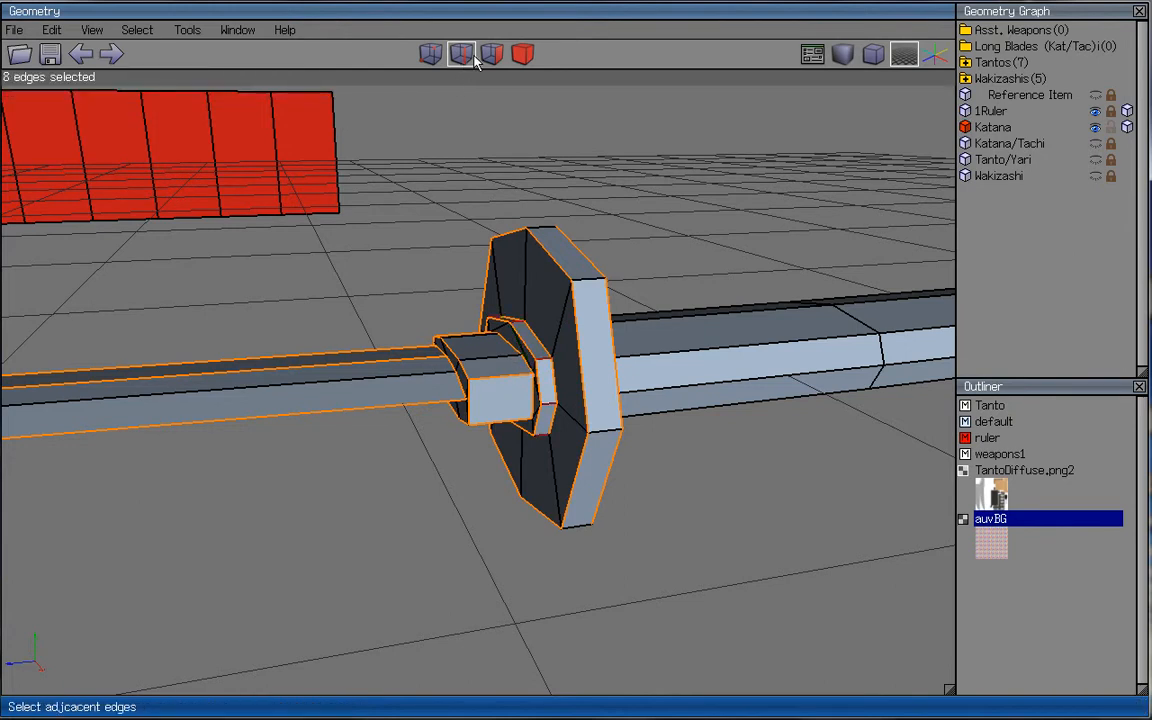
left_click(492, 54)
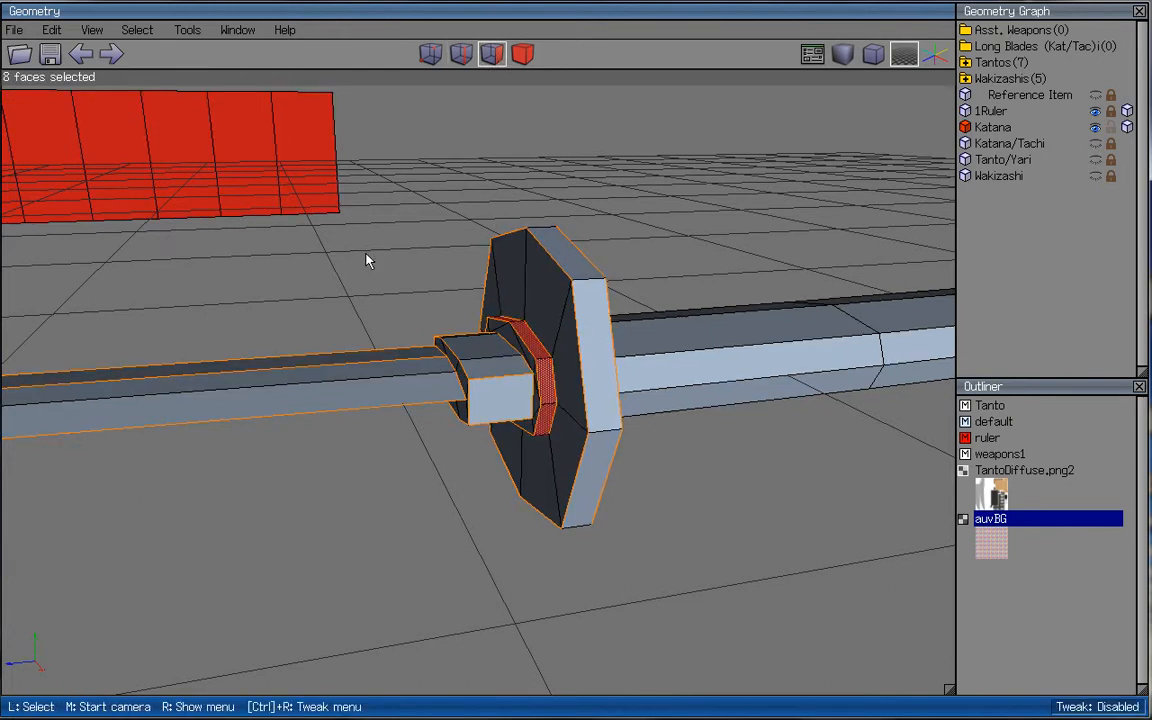
- Extract the collar face ring along the Z axis into the new object Katana_extract21
right_click(368, 260)
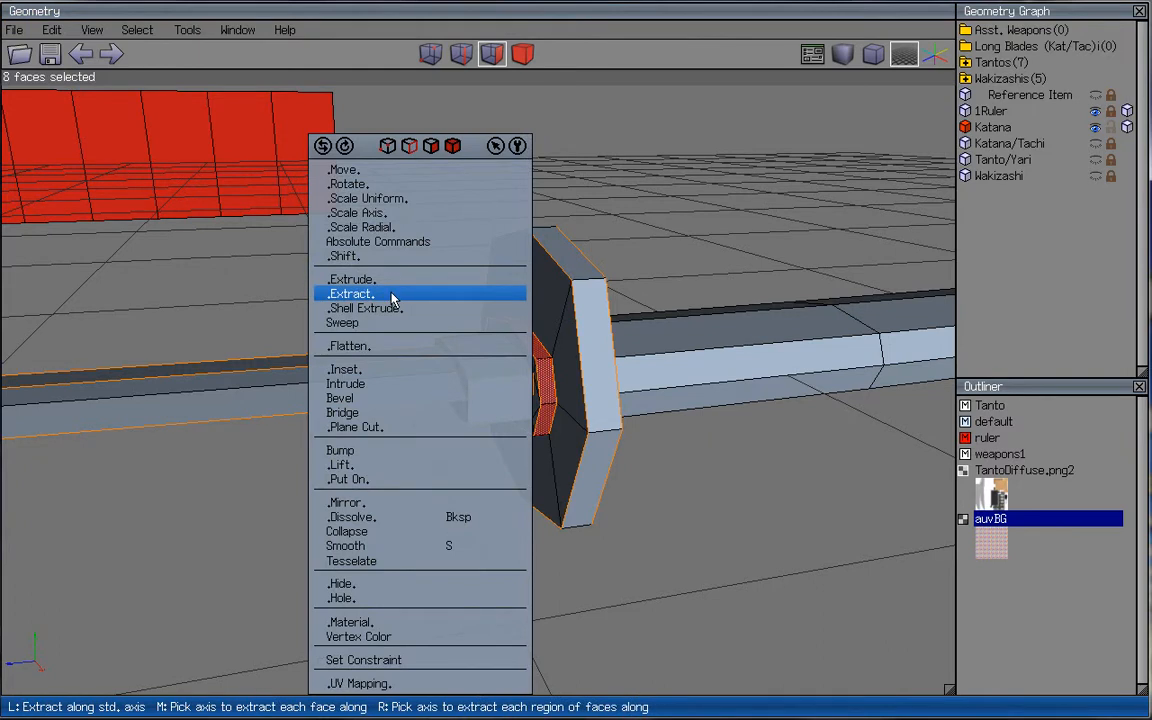
left_click(352, 292)
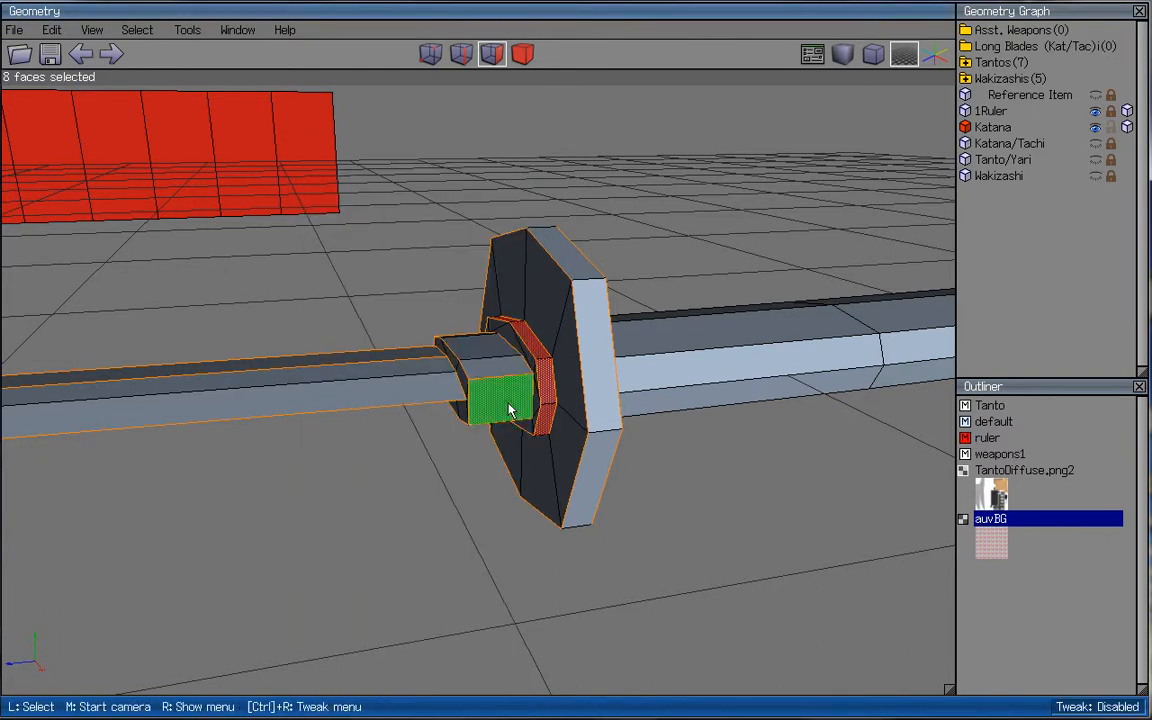
left_click(510, 410)
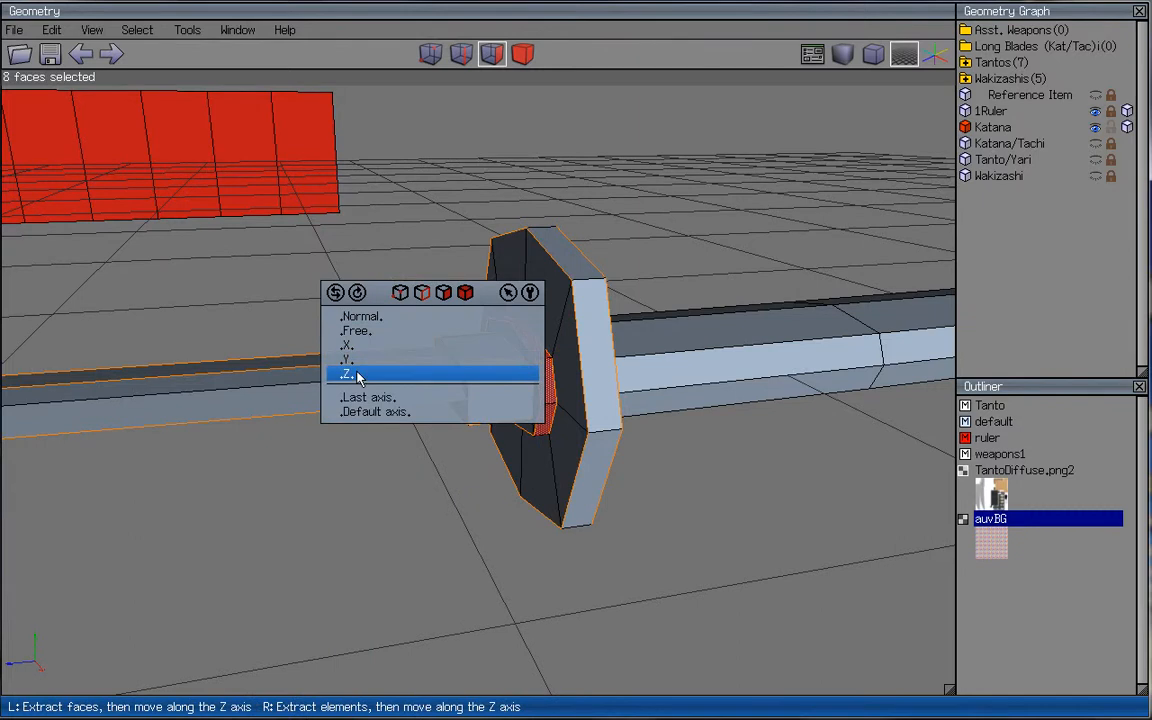
left_click(348, 374)
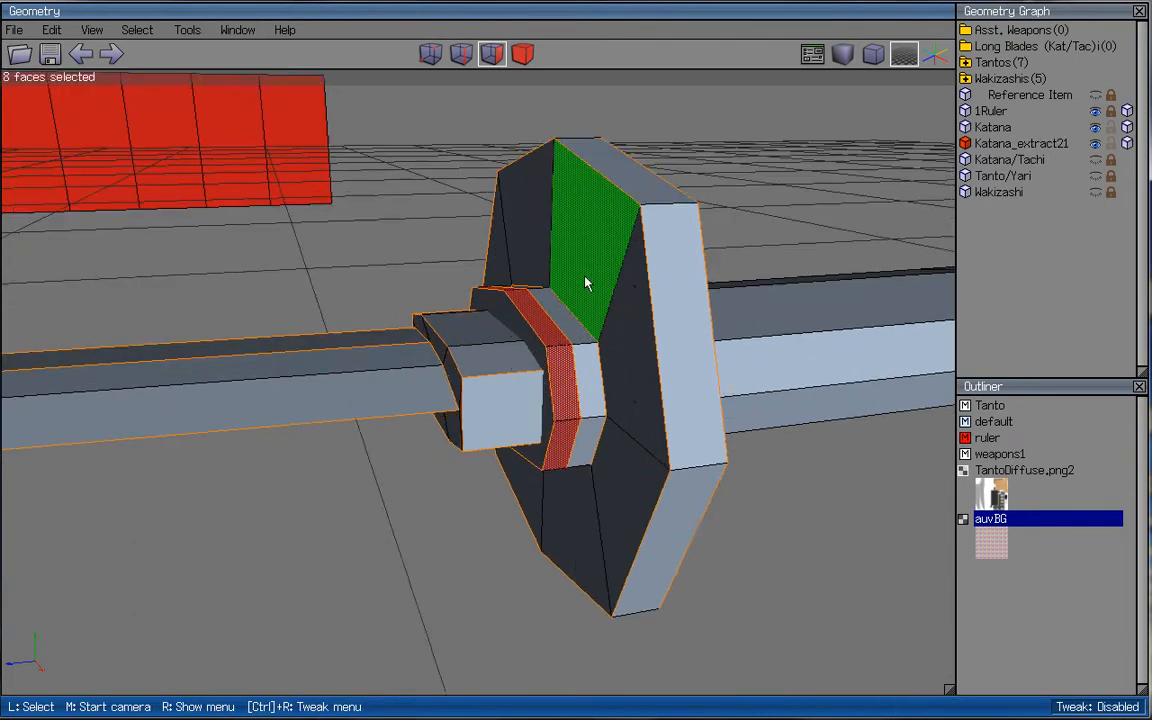
- Scale the extracted collar faces uniformly into a raised band beside the guard
right_click(584, 284)
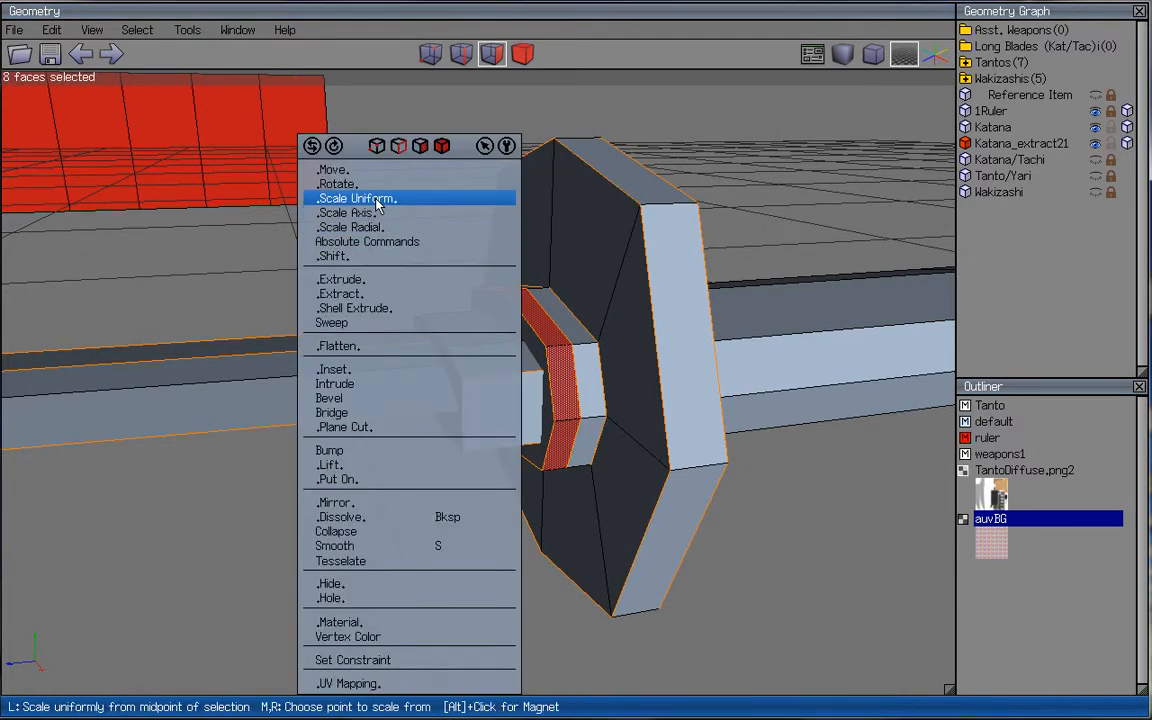
left_click(356, 198)
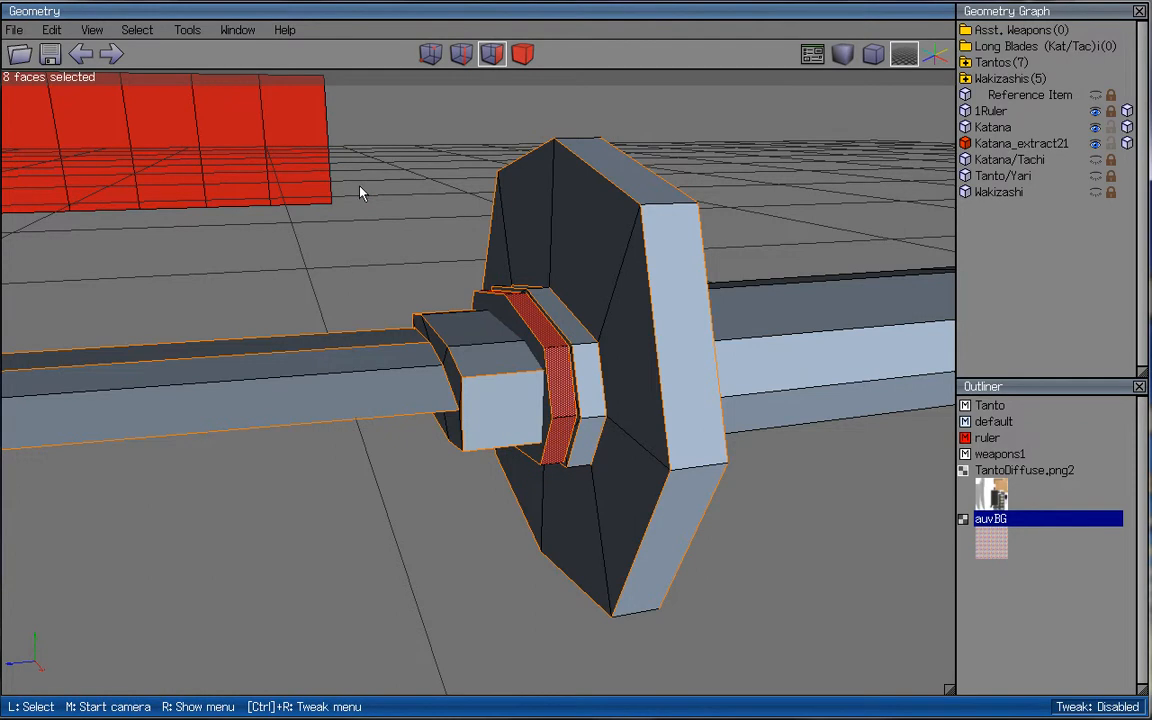
left_click(490, 356)
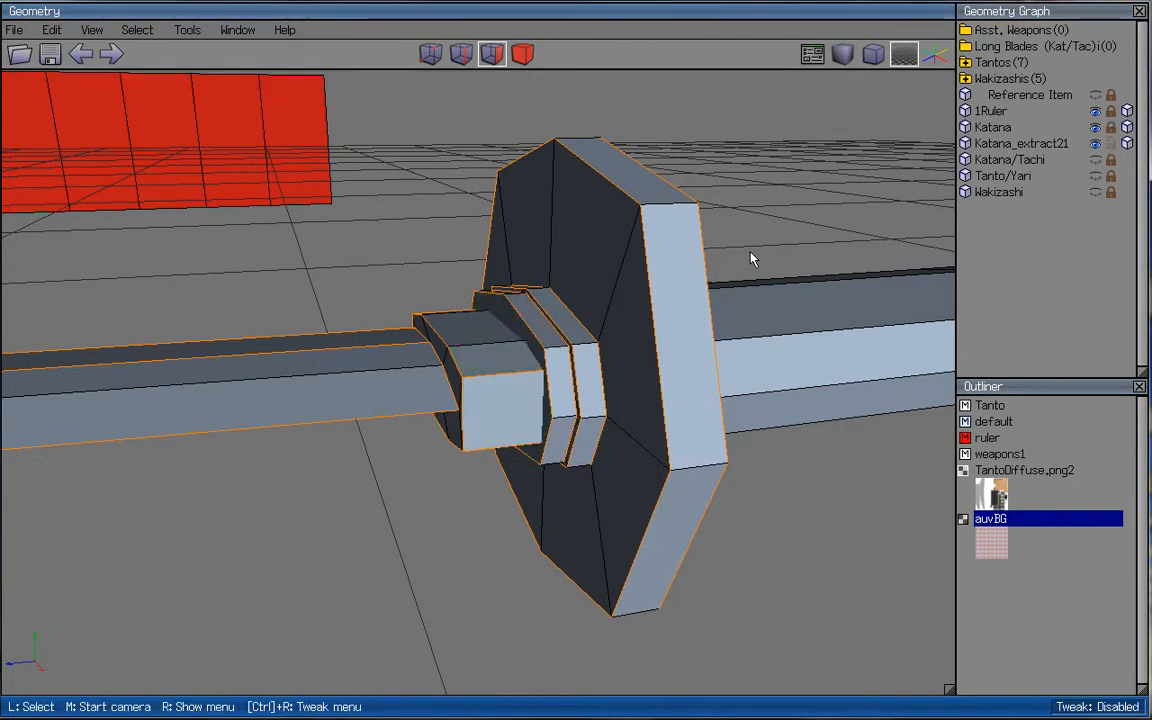
mouse_move(736, 264)
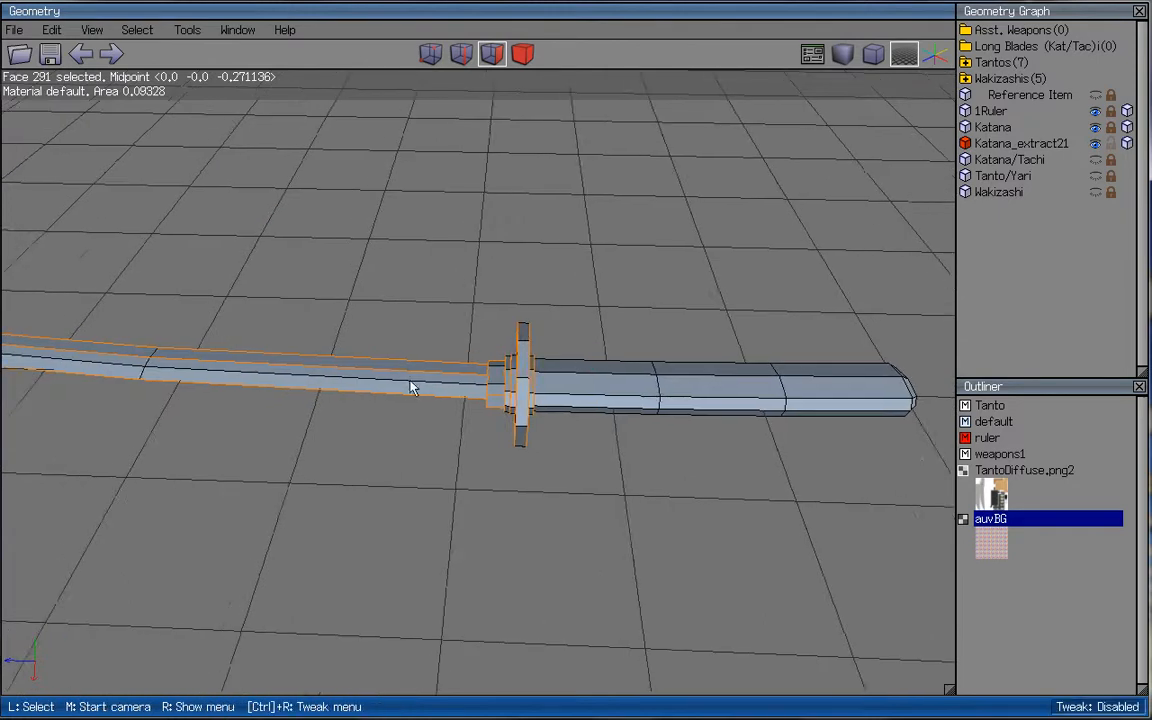
- Scale the end face radially to lengthen the tube and set its edges to soft hardness
right_click(412, 388)
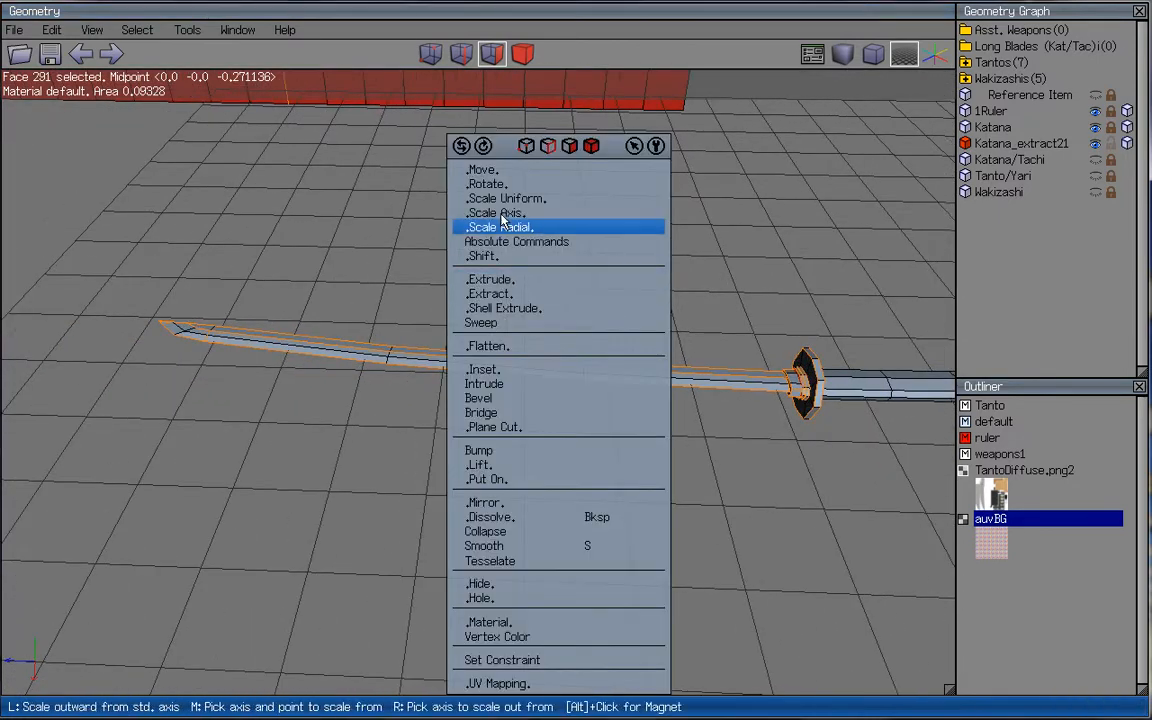
left_click(498, 226)
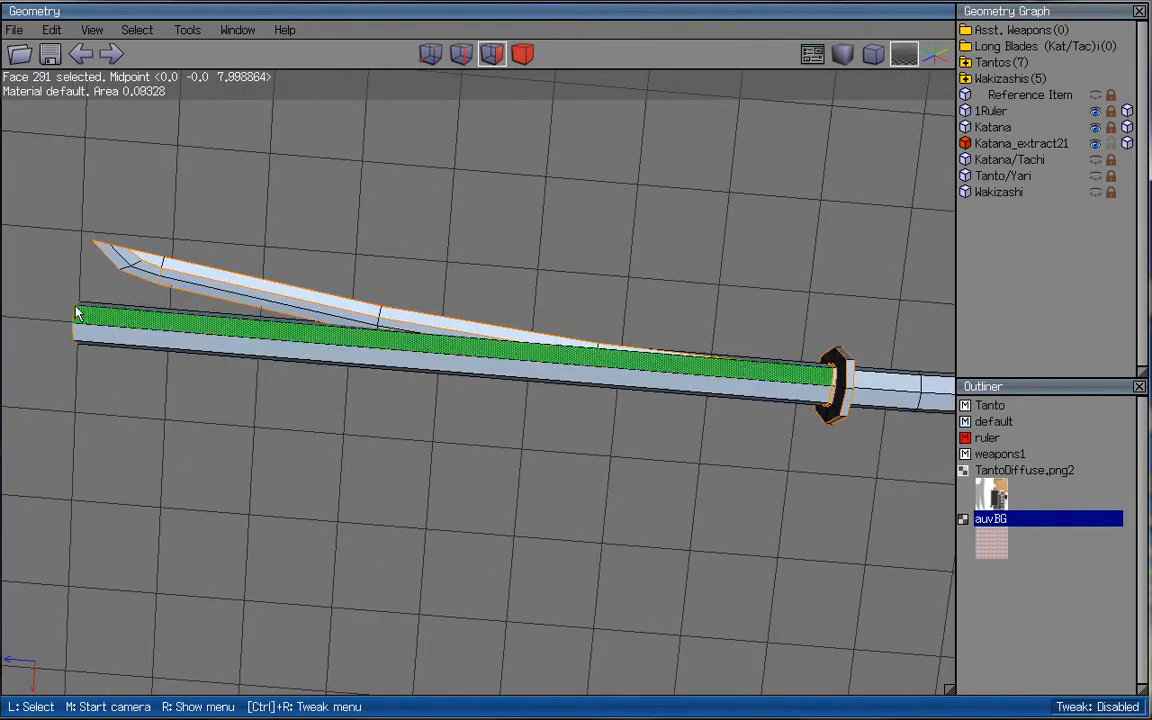
left_click(492, 54)
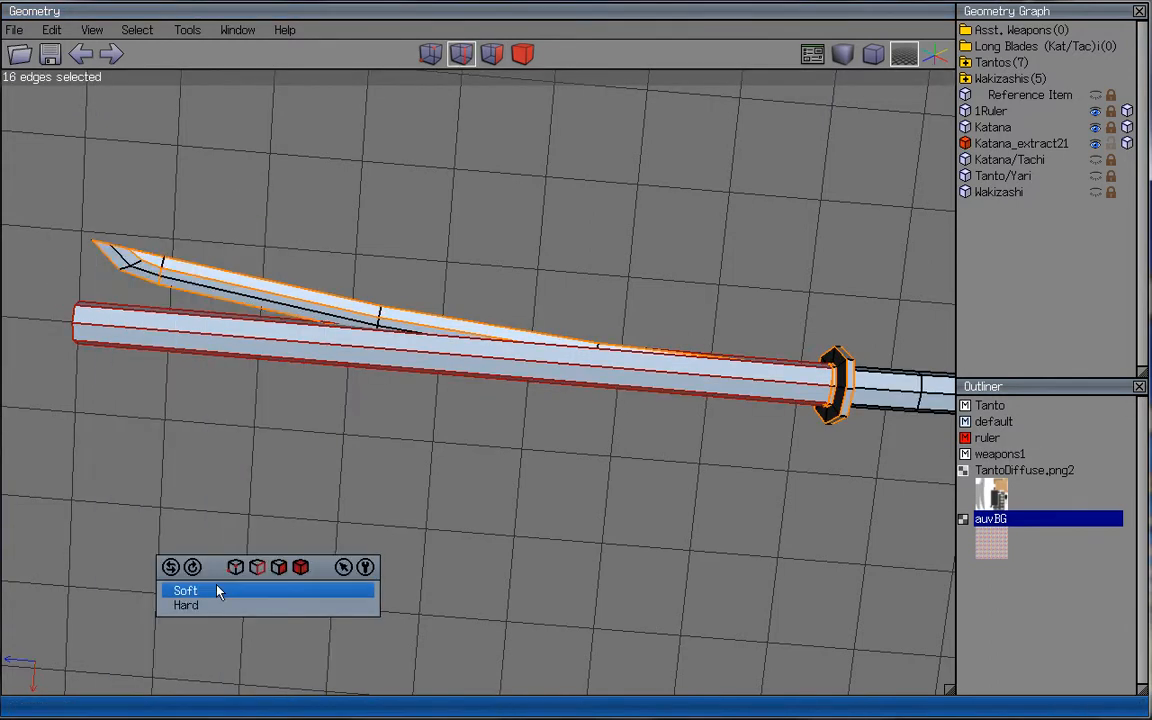
left_click(184, 590)
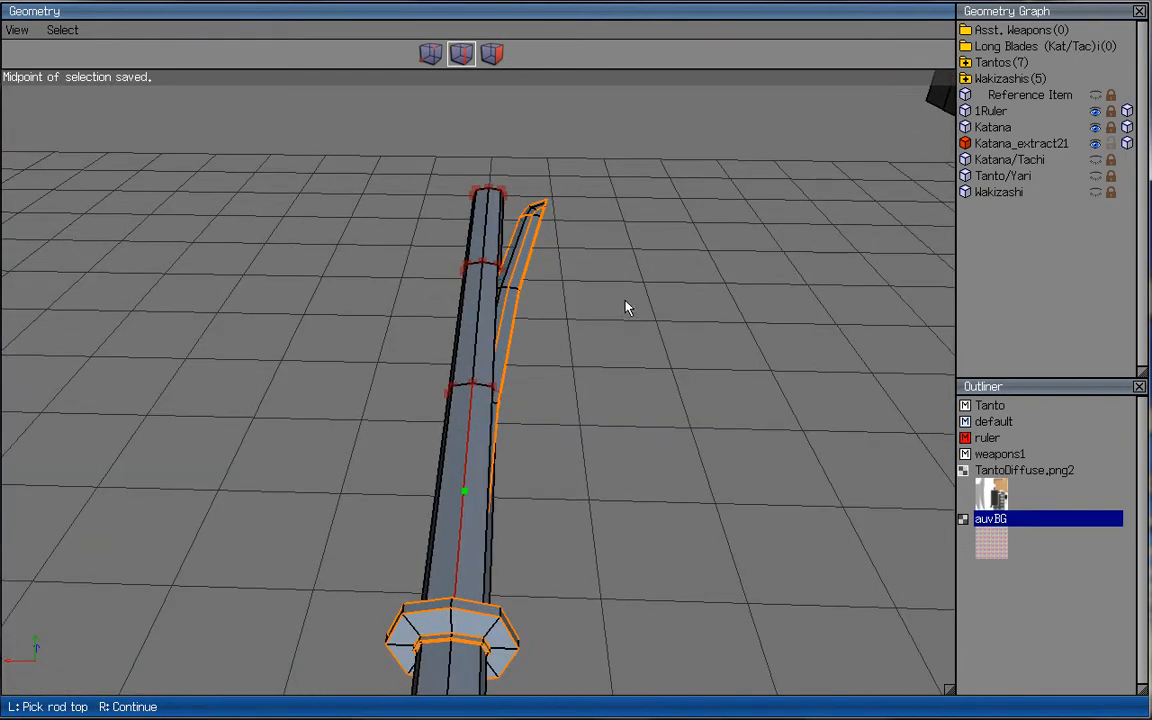
mouse_move(658, 188)
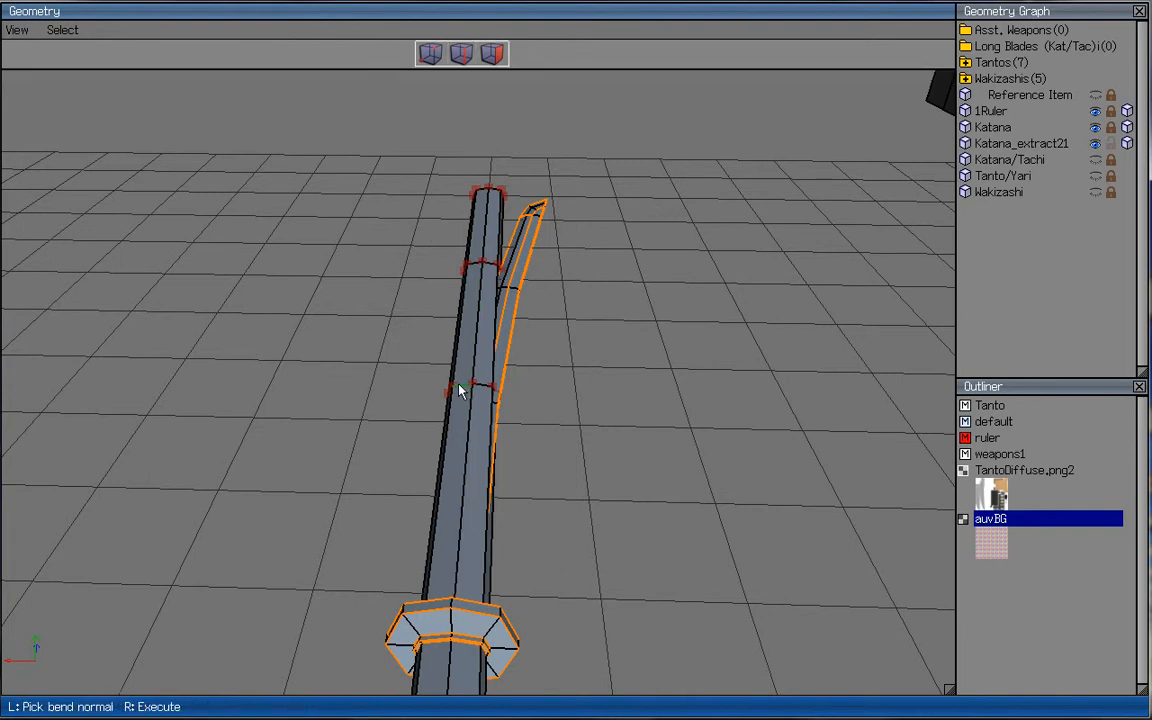
- Bend the tube's vertices with Deform > Bend so it follows the blade's curve
left_click(460, 390)
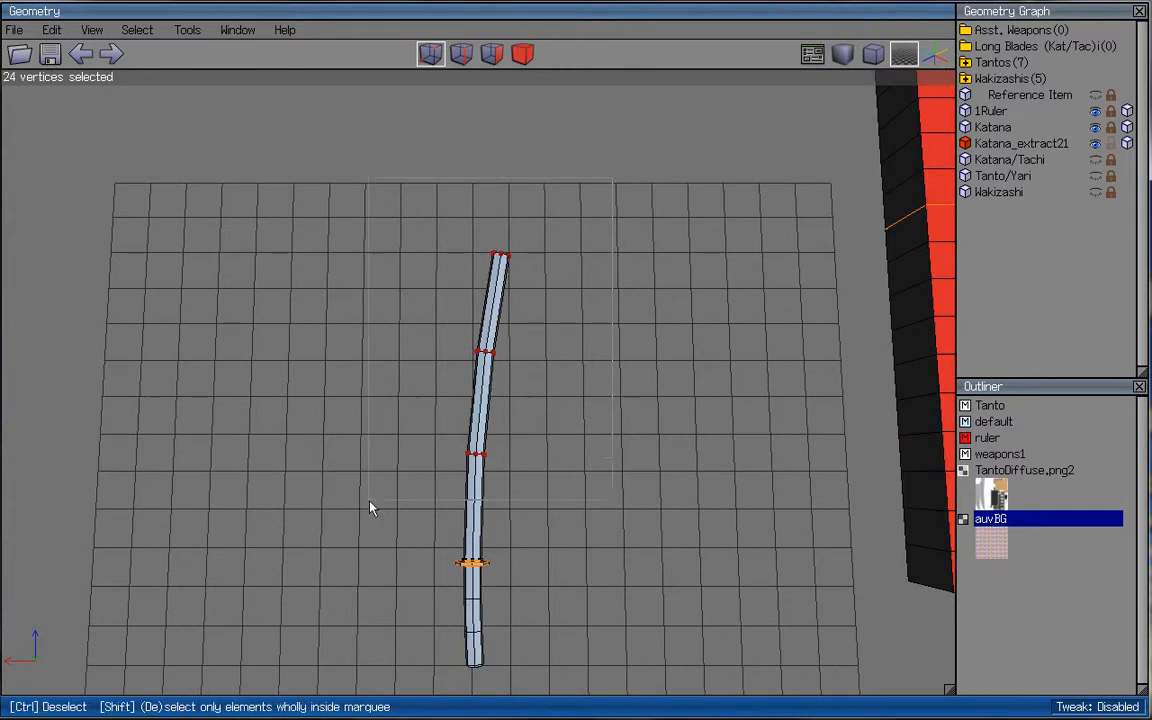
- Move the end cap's centre vertex along its normal by a numeric distance to reshape the cap
left_click_drag(500, 400, 570, 360)
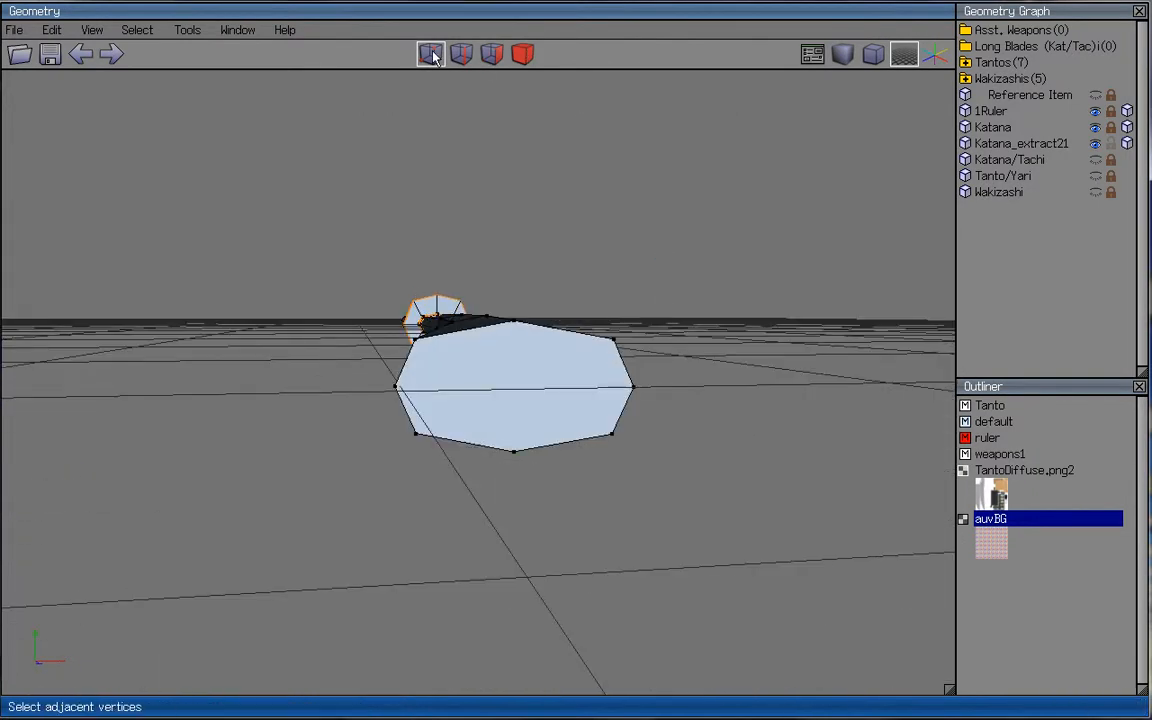
left_click(512, 320)
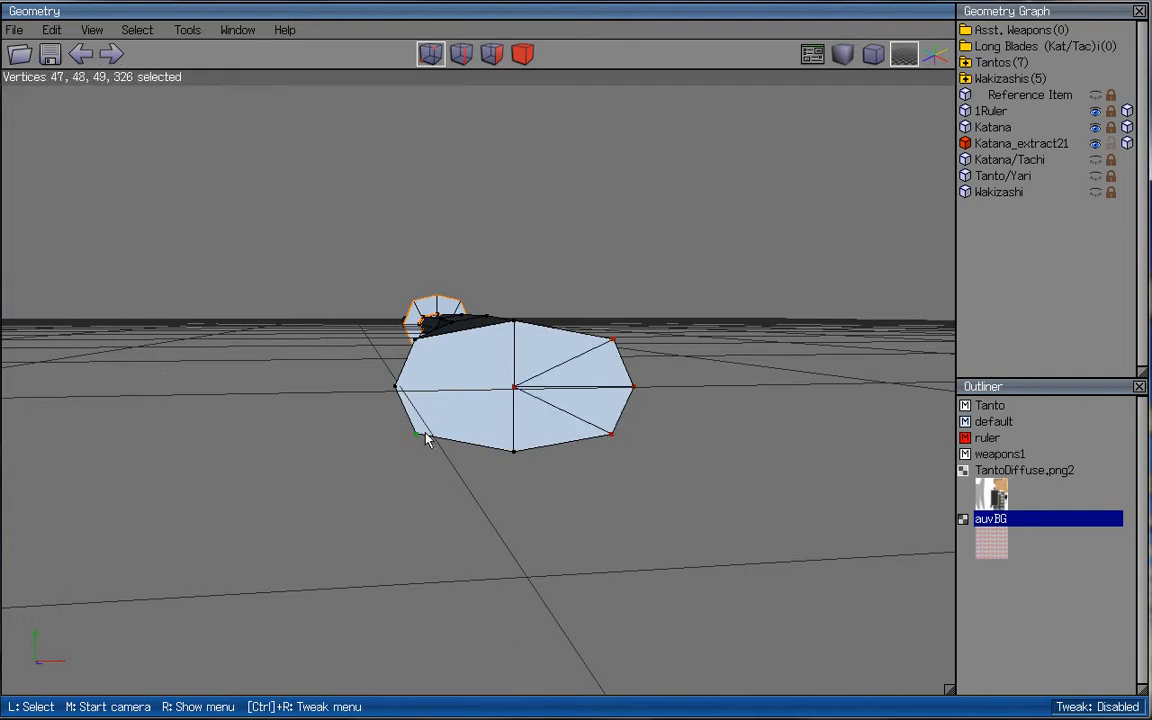
left_click_drag(570, 268, 702, 392)
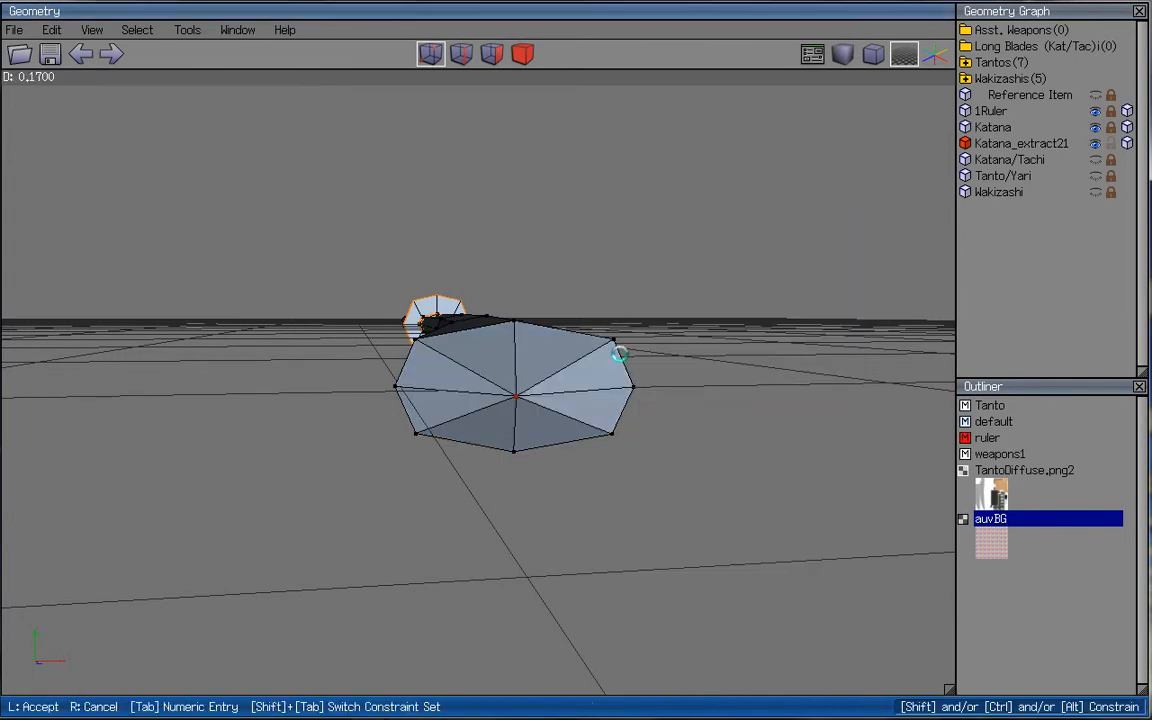
left_click_drag(618, 354, 576, 358)
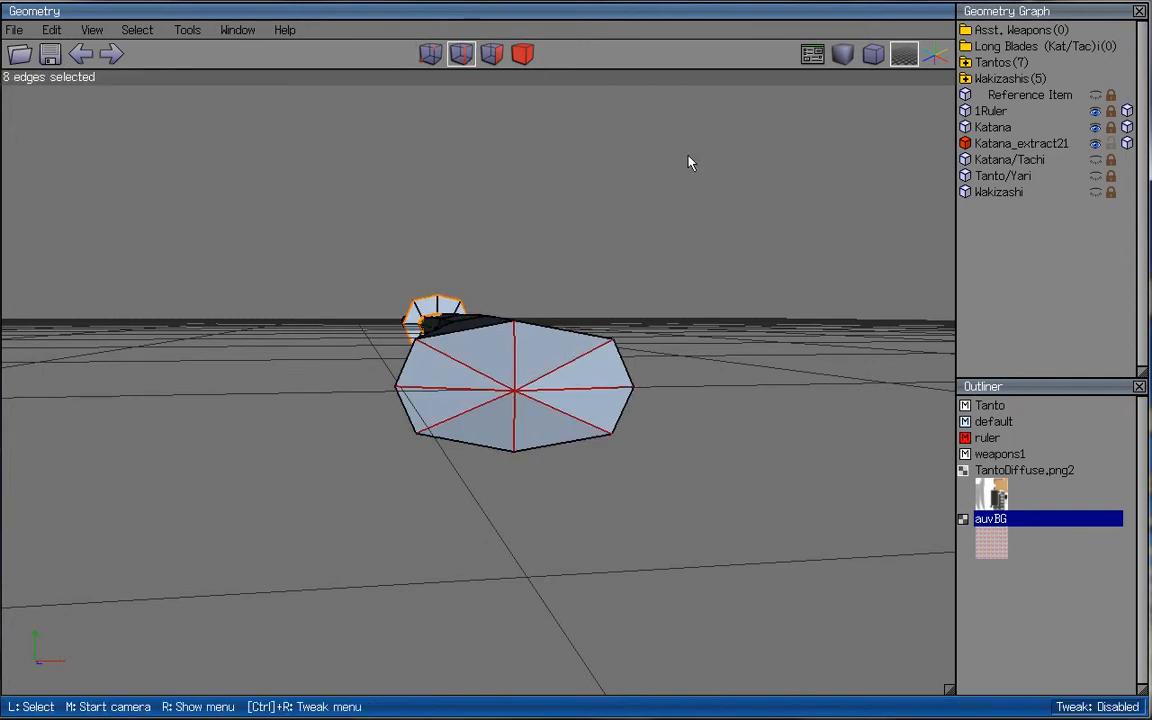
mouse_move(726, 480)
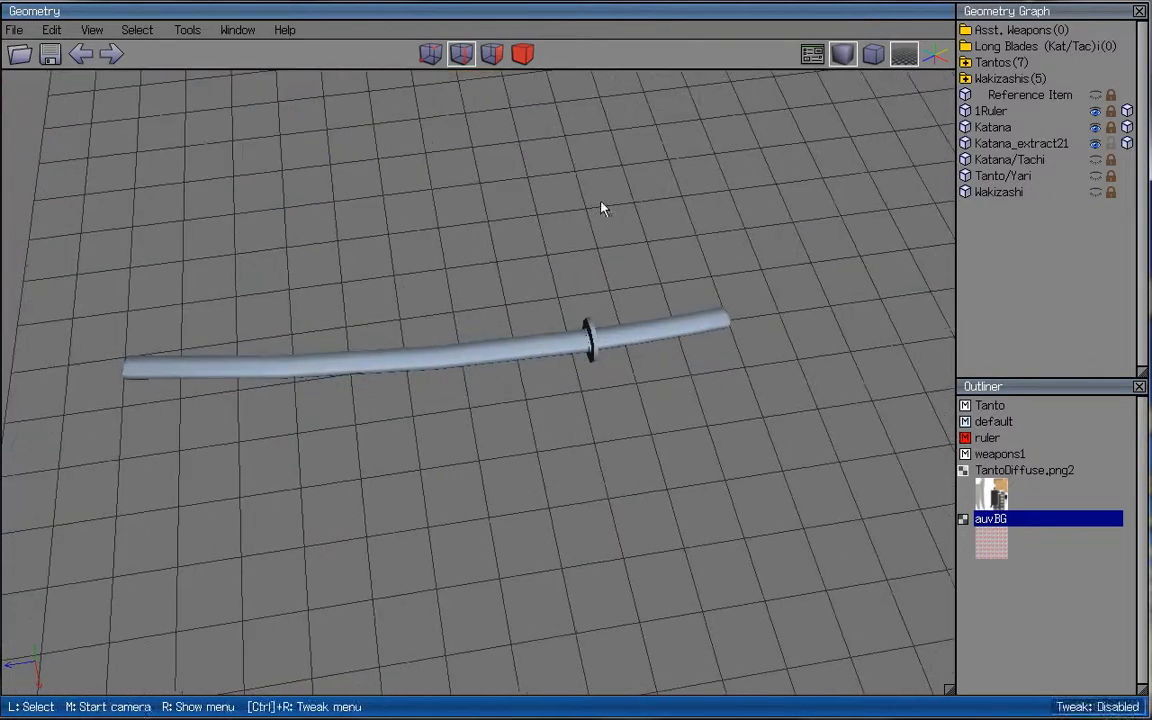
- Narrow two faces on the scabbard's side by scaling them along a single axis
left_click(464, 360)
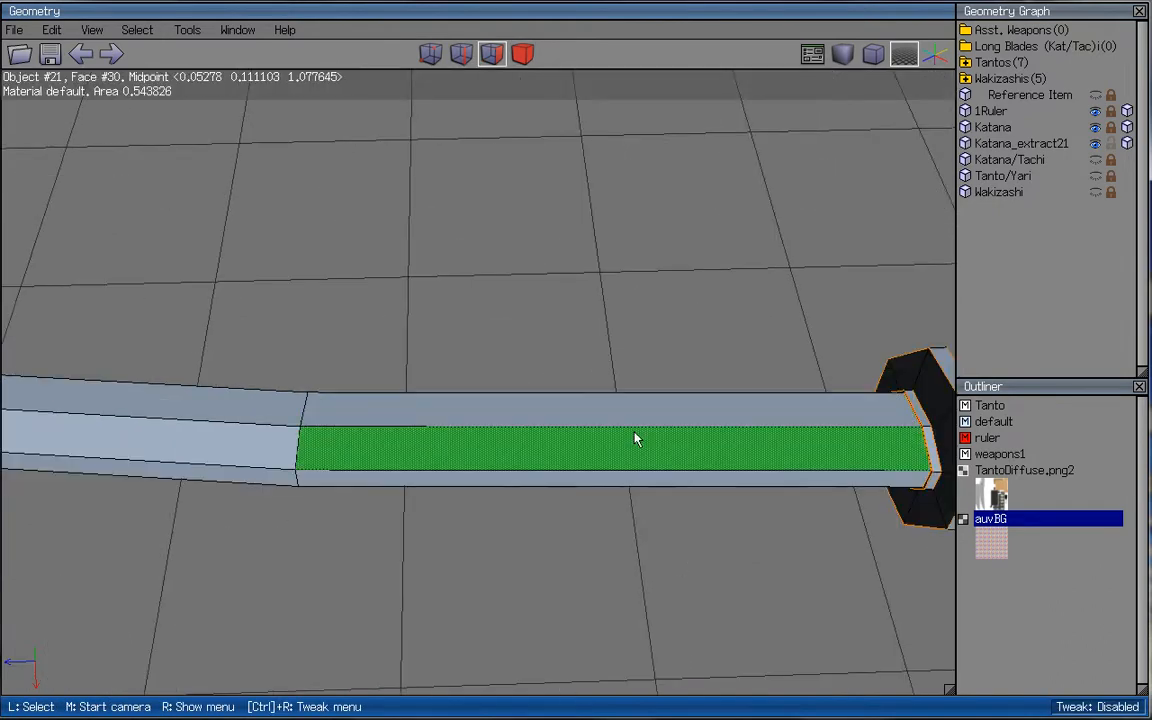
right_click(636, 438)
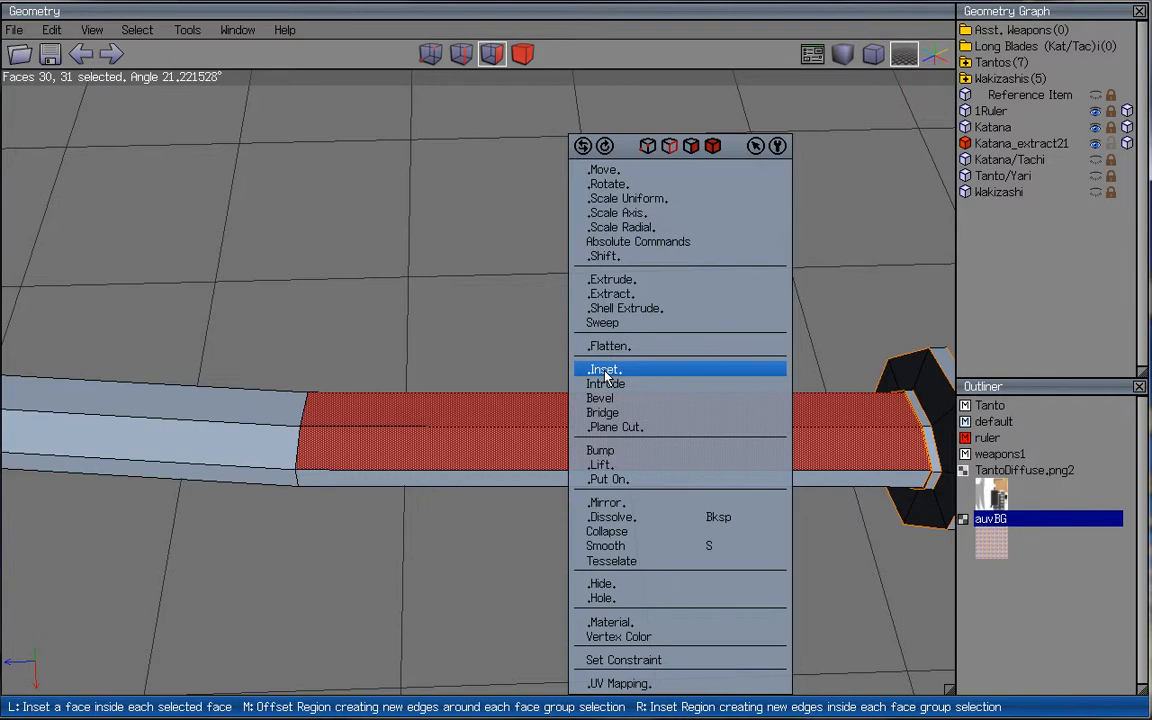
mouse_move(648, 376)
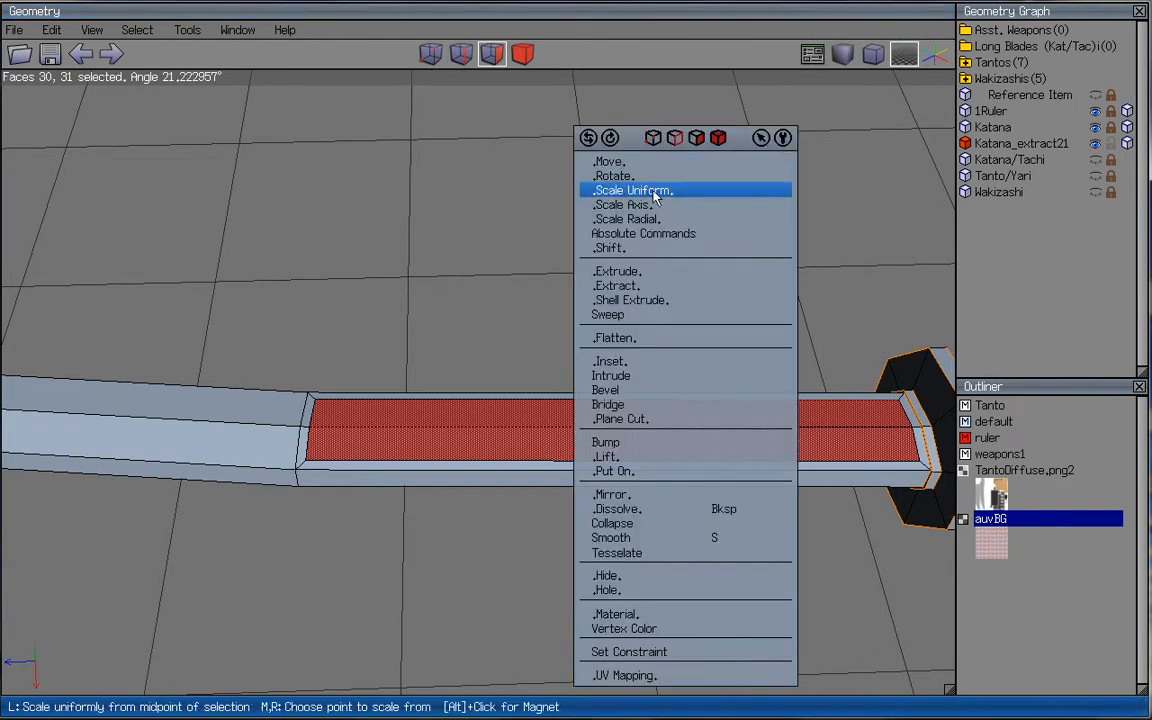
mouse_move(624, 204)
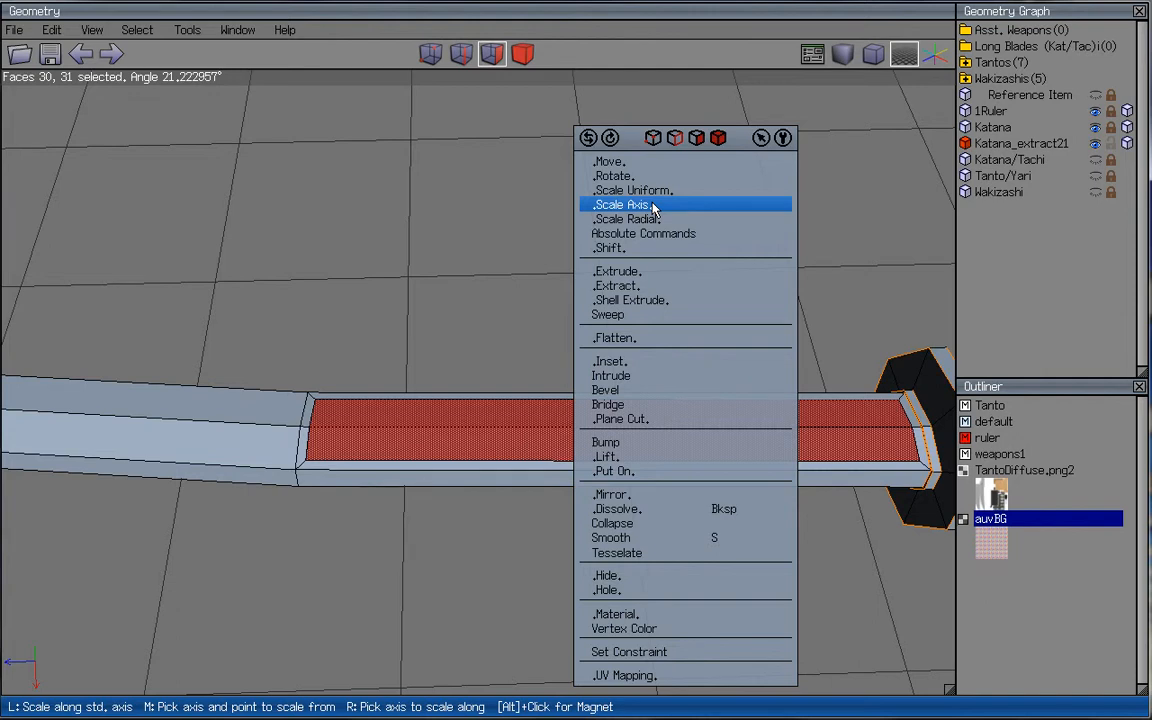
left_click(628, 204)
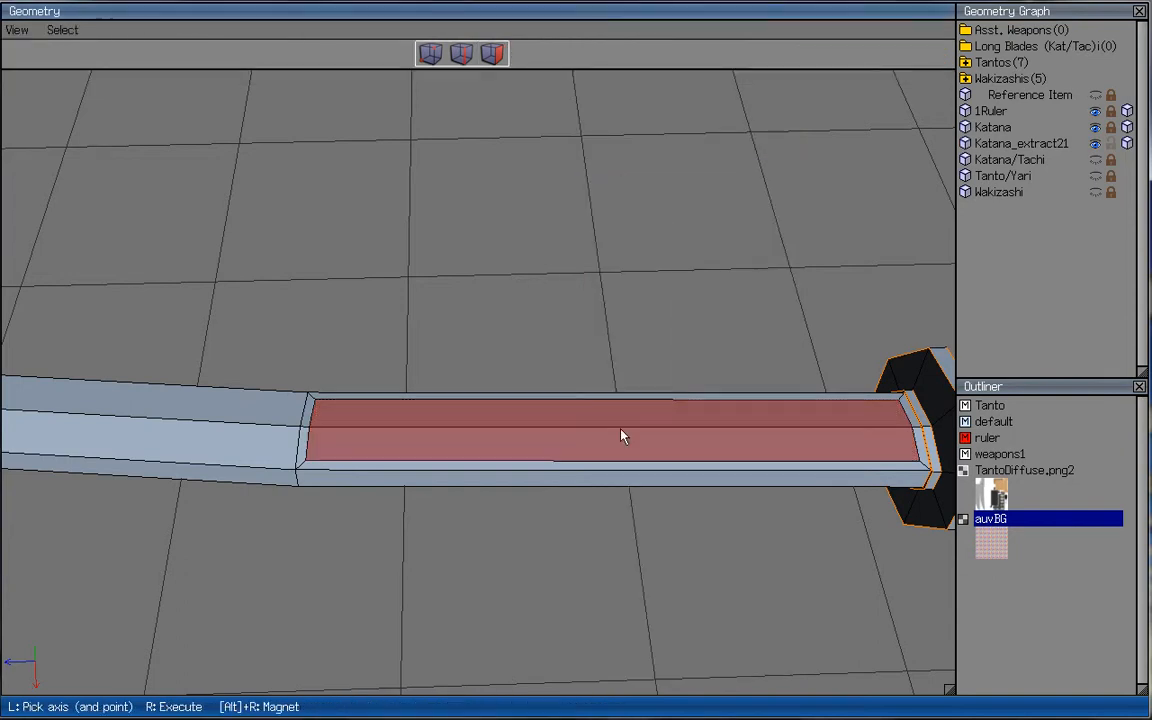
left_click(620, 432)
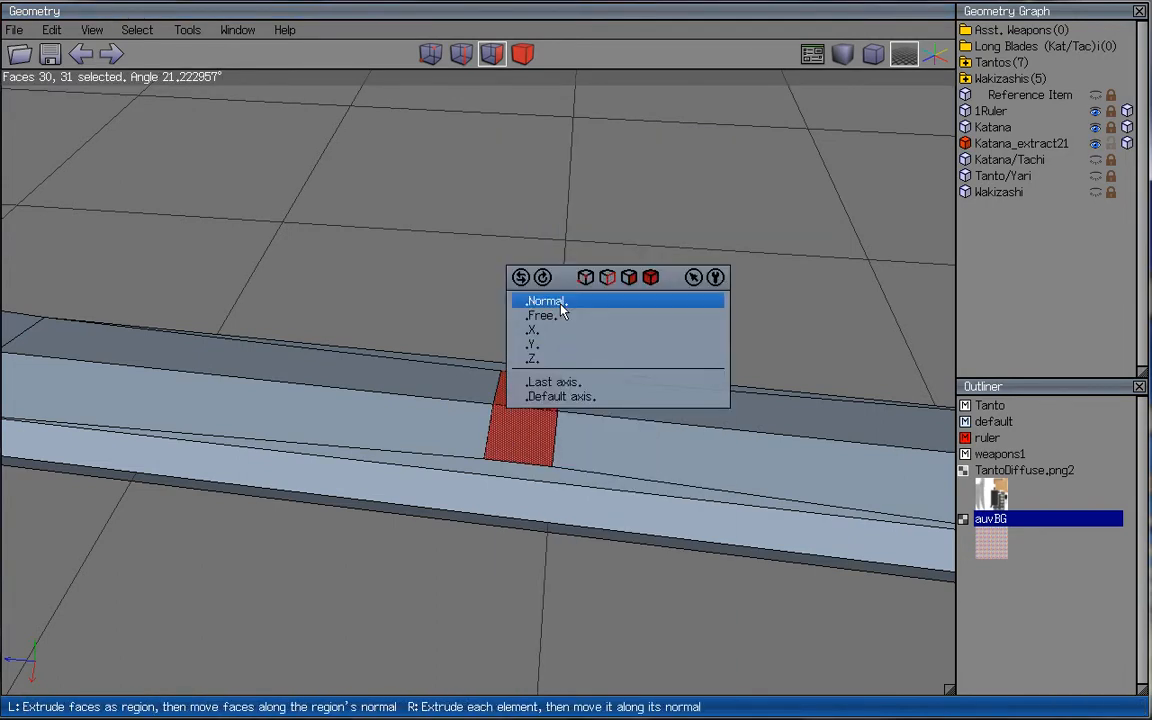
- Extrude a smaller top face along its normal into a raised block
left_click(544, 300)
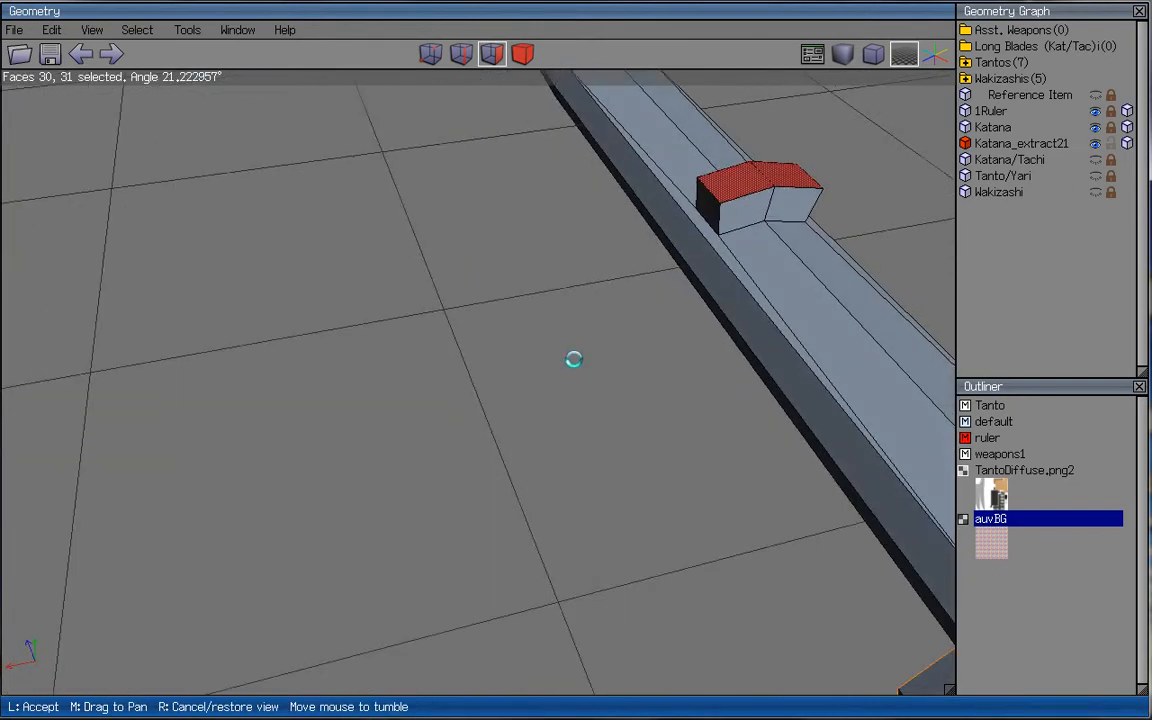
right_click(576, 360)
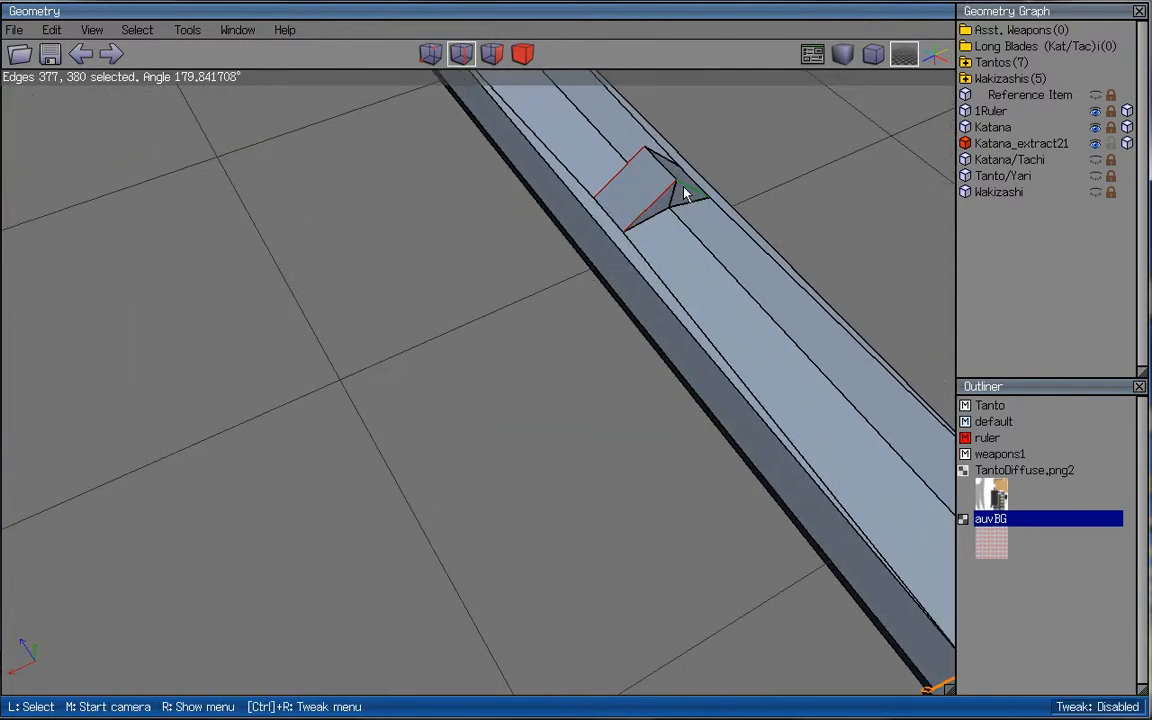
- Move the block's end edges to slope it, leaving edge selection active
left_click(430, 54)
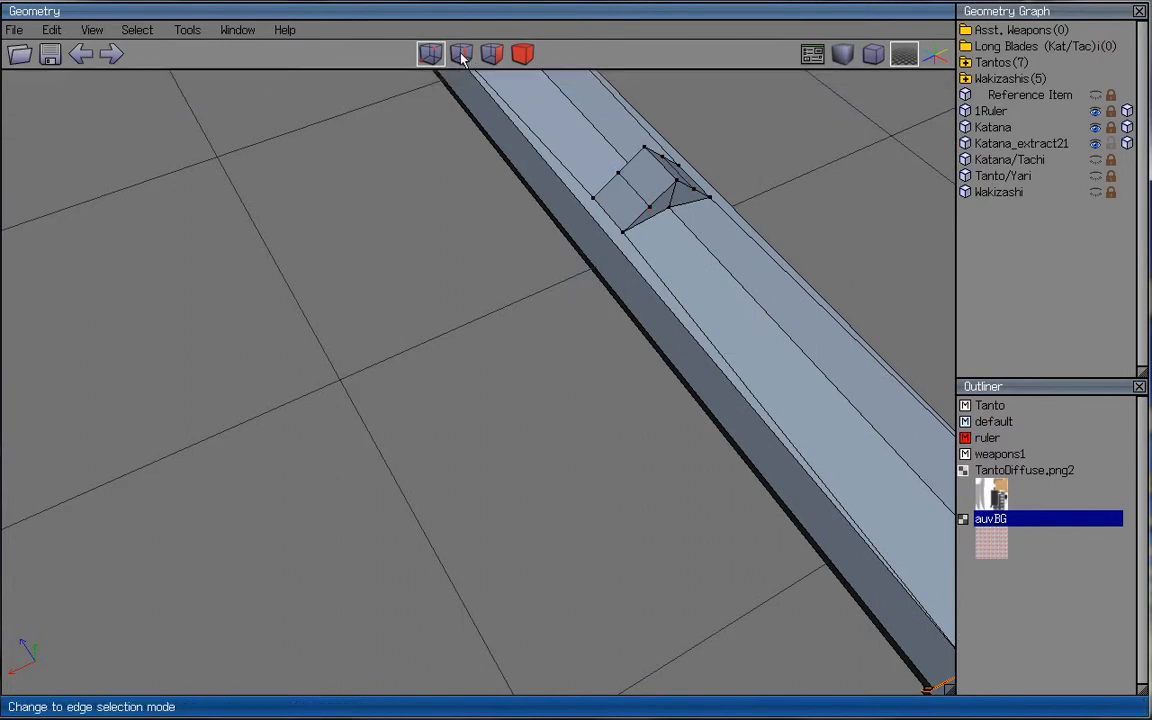
left_click(460, 54)
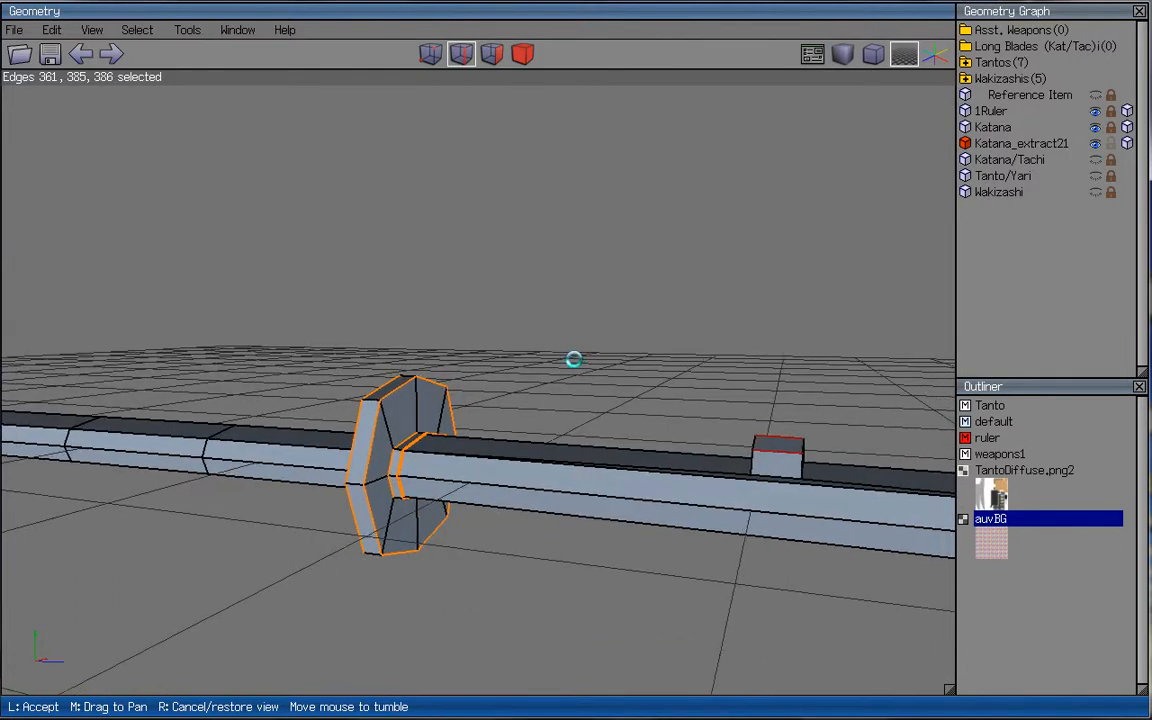
- Smooth the scabbard object into a rounded tube and switch to whole-object selection
left_click_drag(576, 360, 250, 570)
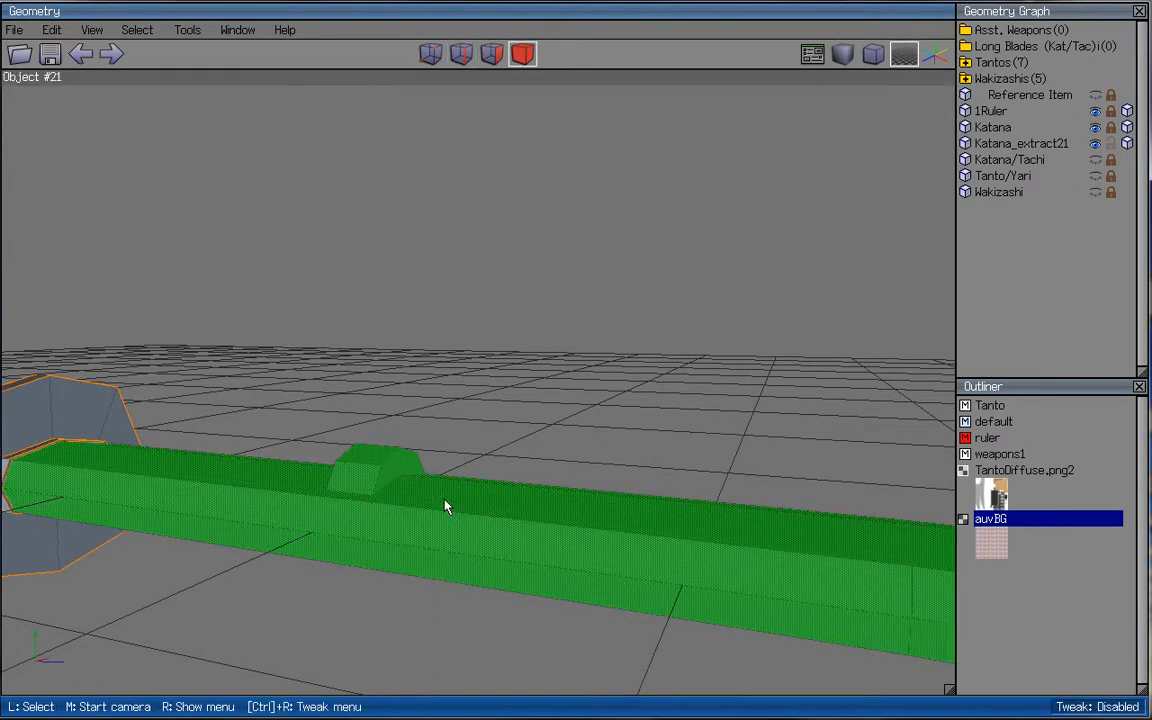
left_click(688, 322)
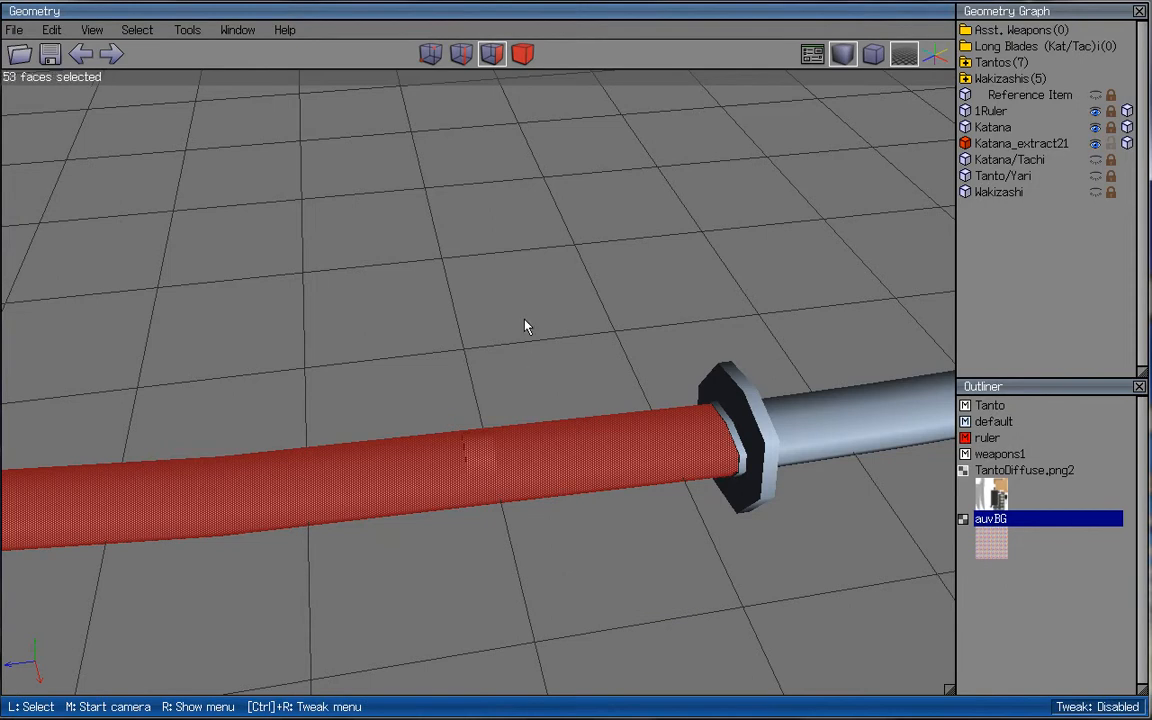
left_click(522, 54)
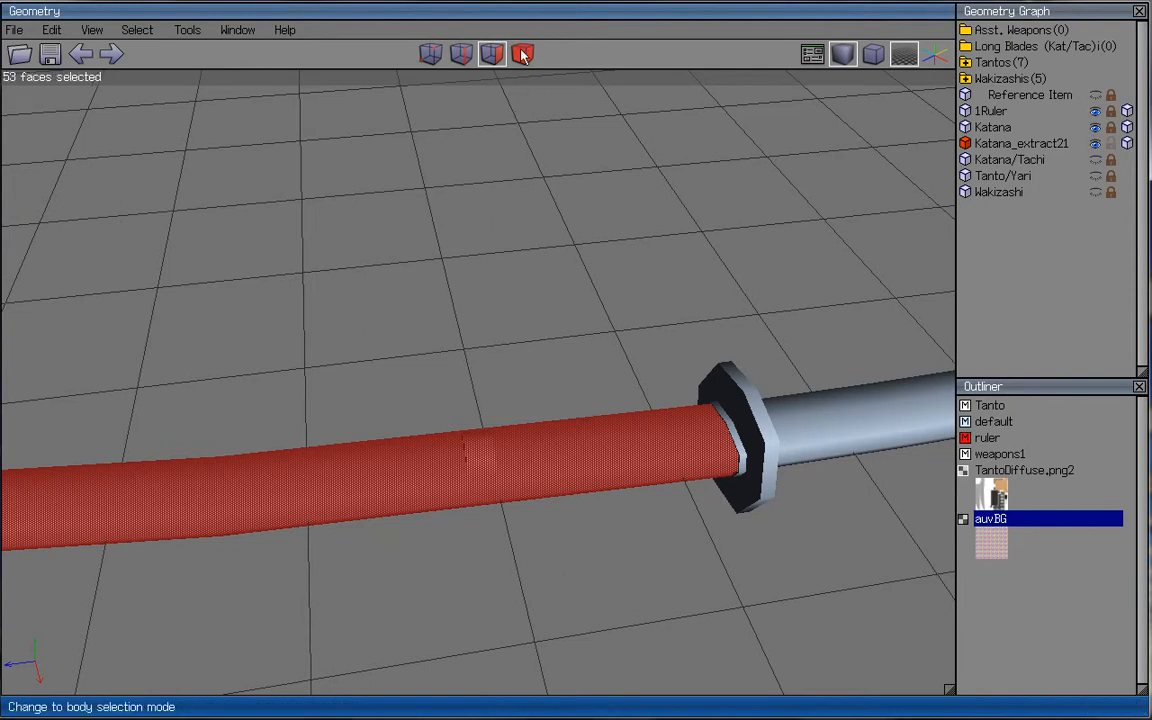
left_click(522, 54)
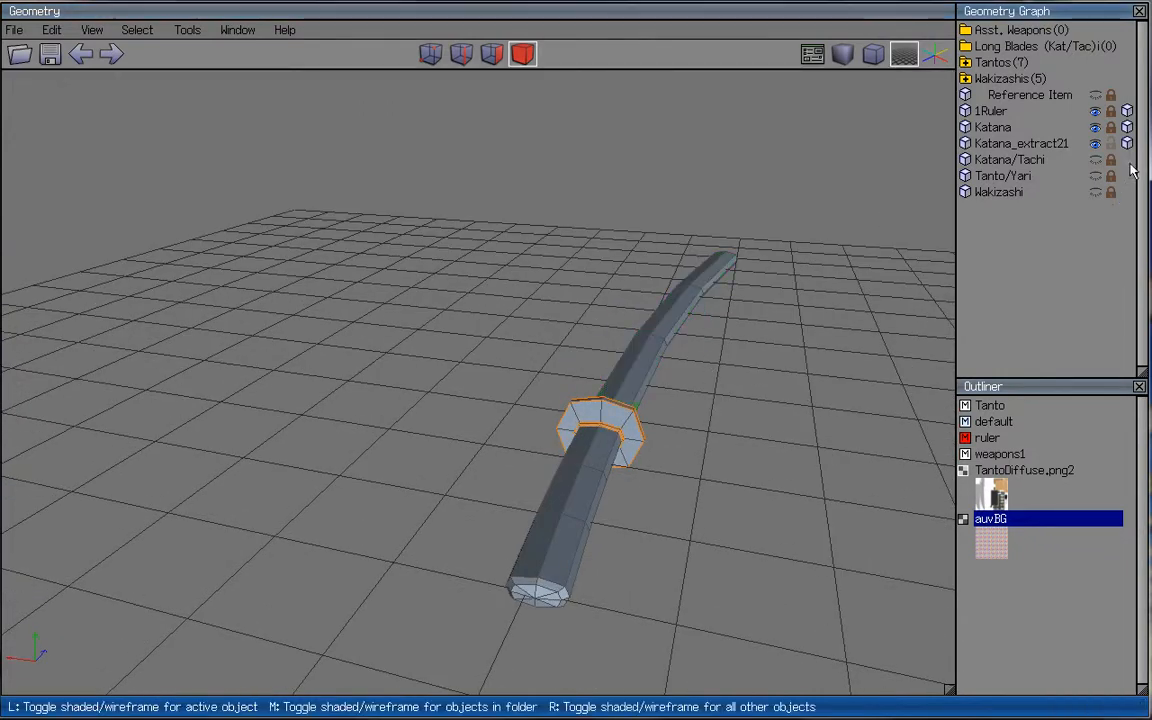
- Show the katana blade as wireframe and orbit to compare the scabbard against its curve
left_click(564, 490)
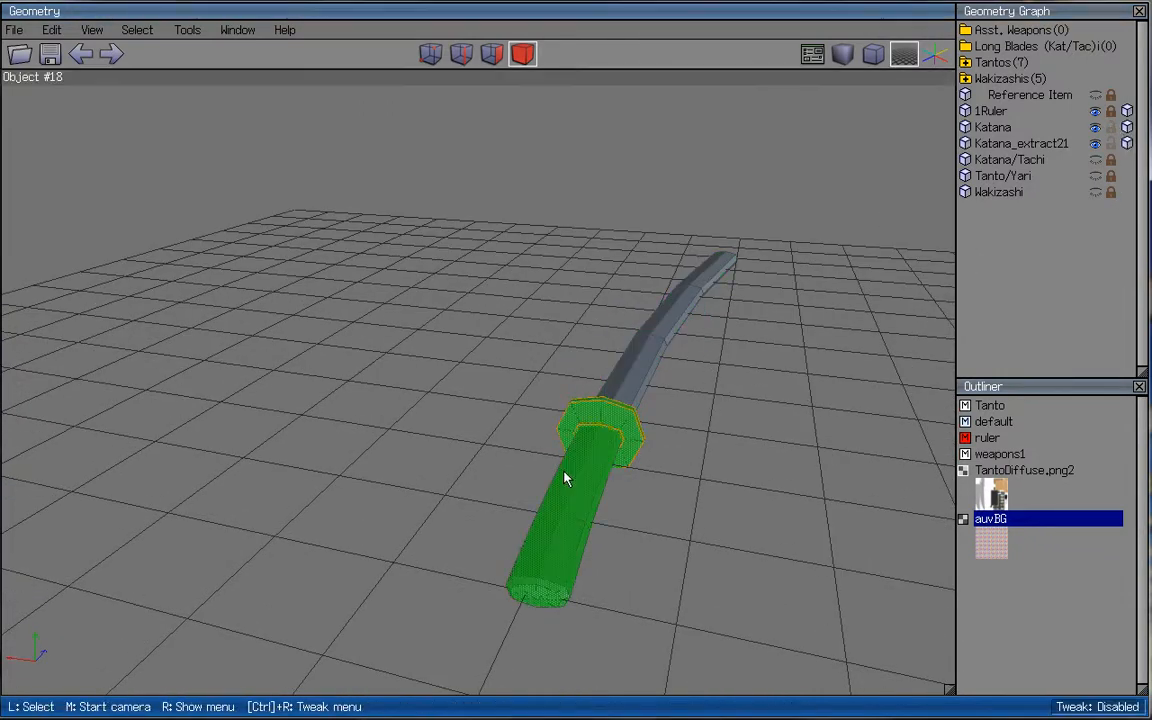
left_click_drag(564, 478, 576, 360)
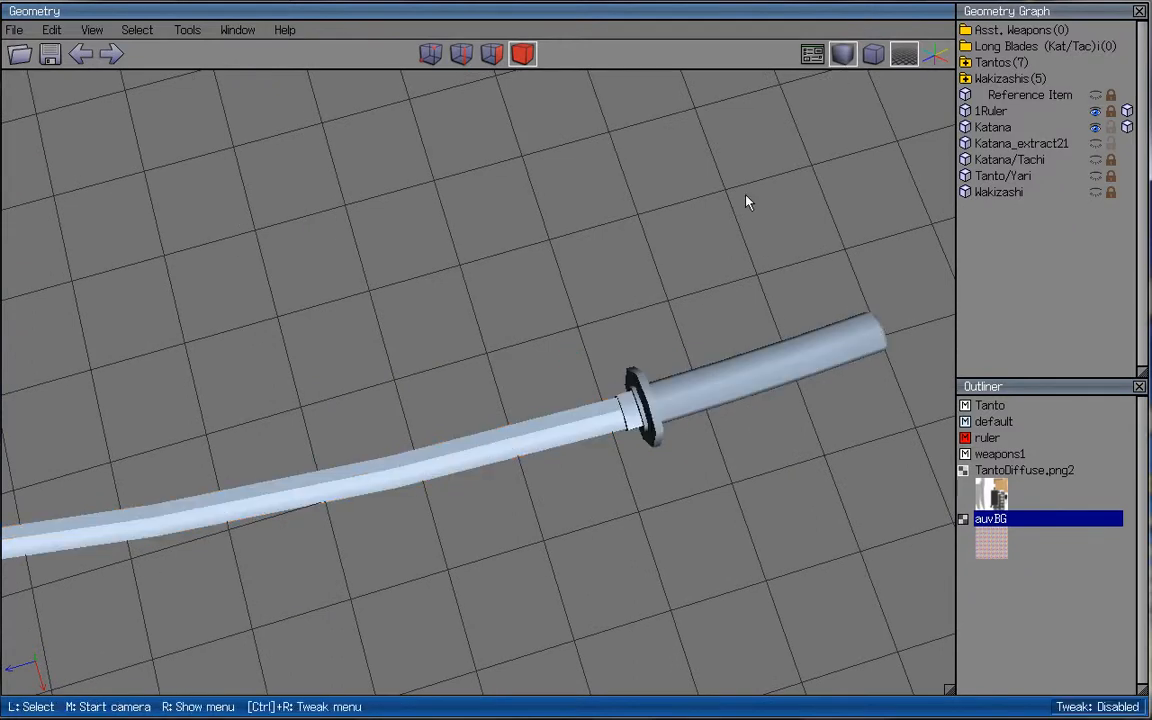
left_click(872, 54)
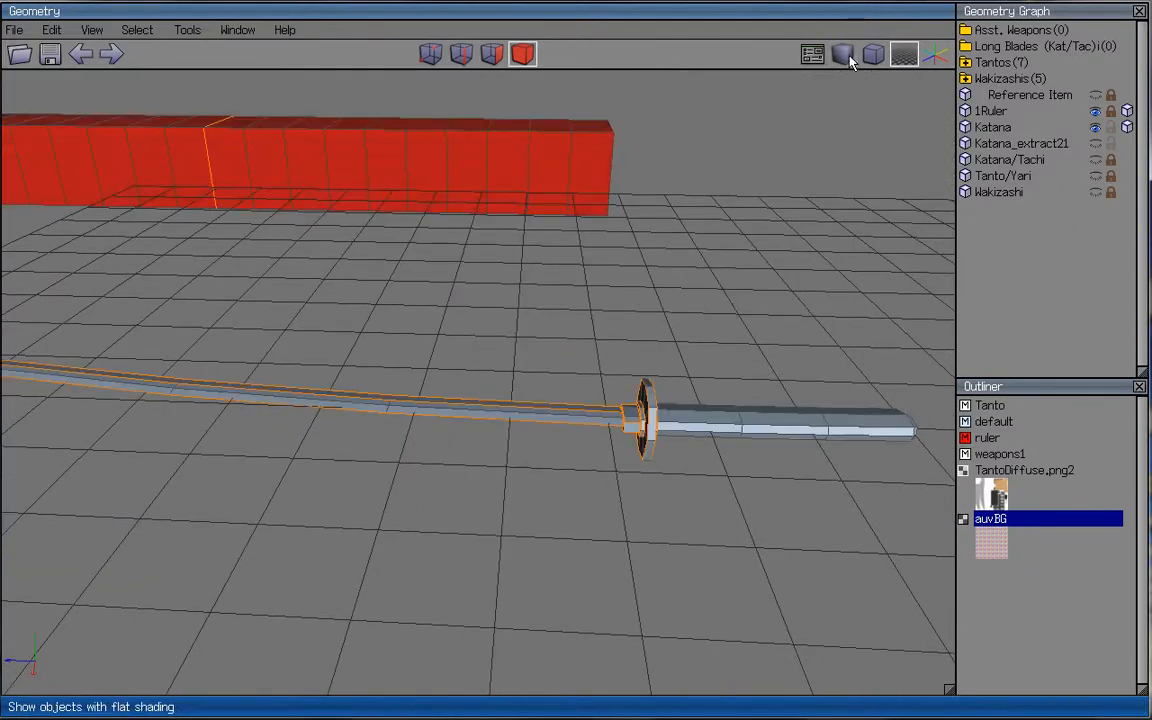
left_click_drag(850, 62, 576, 360)
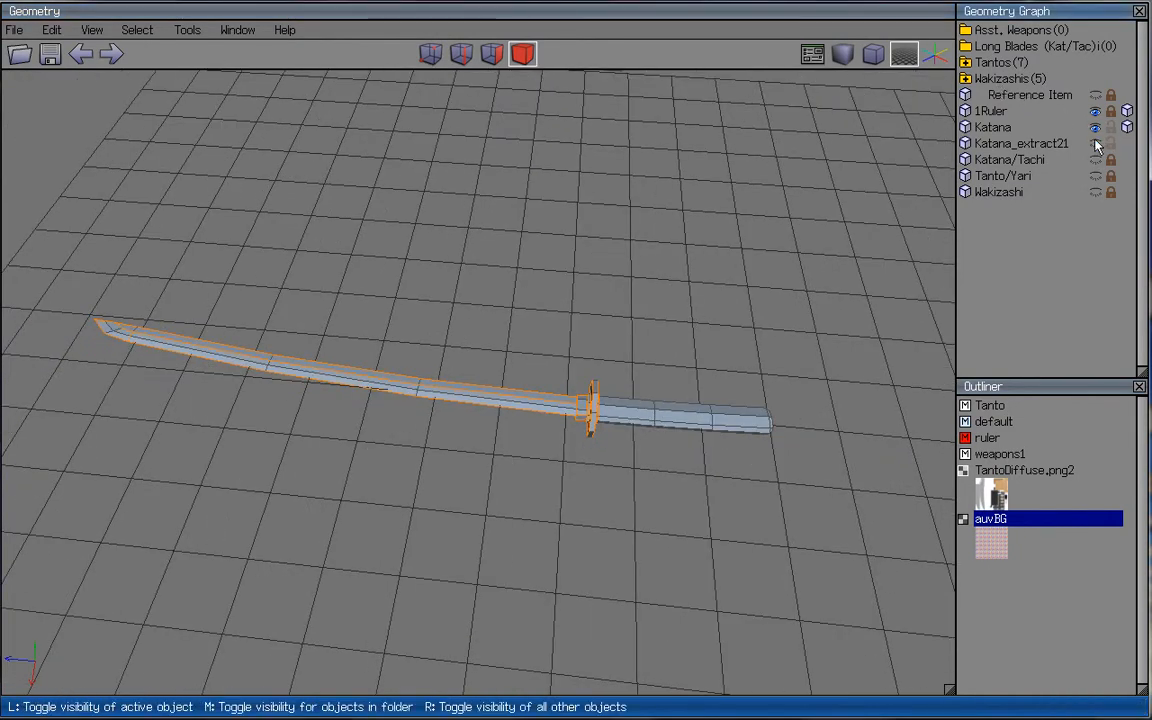
- Rename Katana_extract21 to 'Katana Scabbard' in the Geometry Graph
right_click(1020, 144)
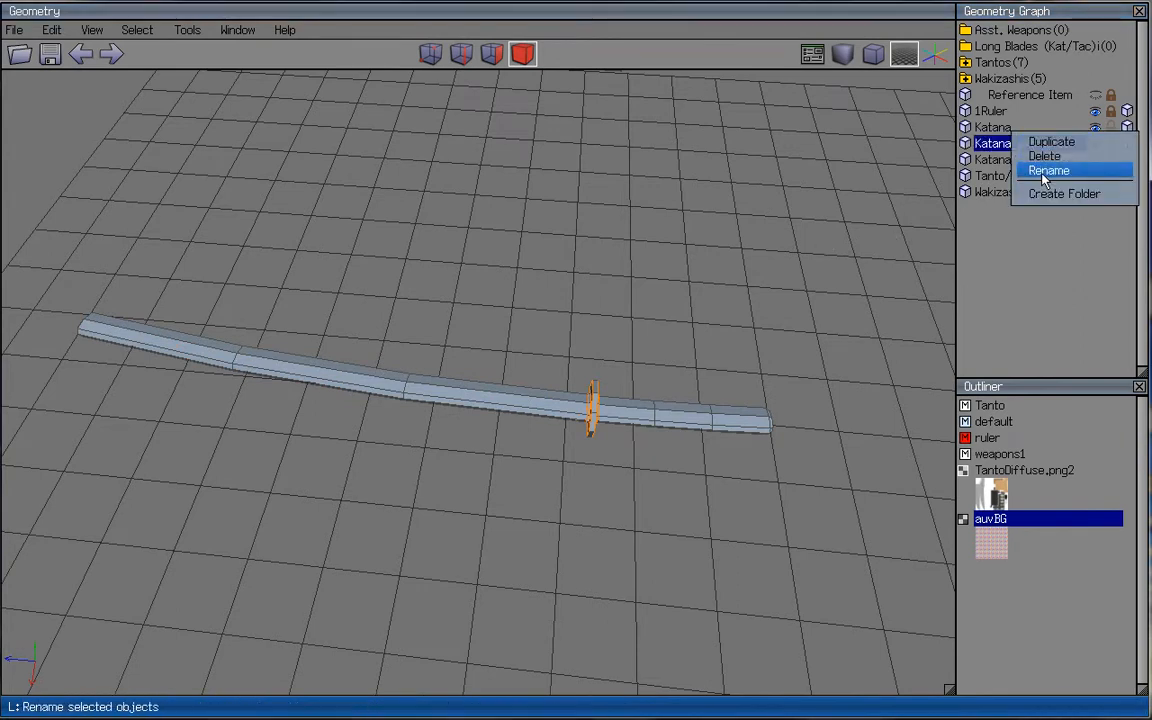
left_click(1048, 170)
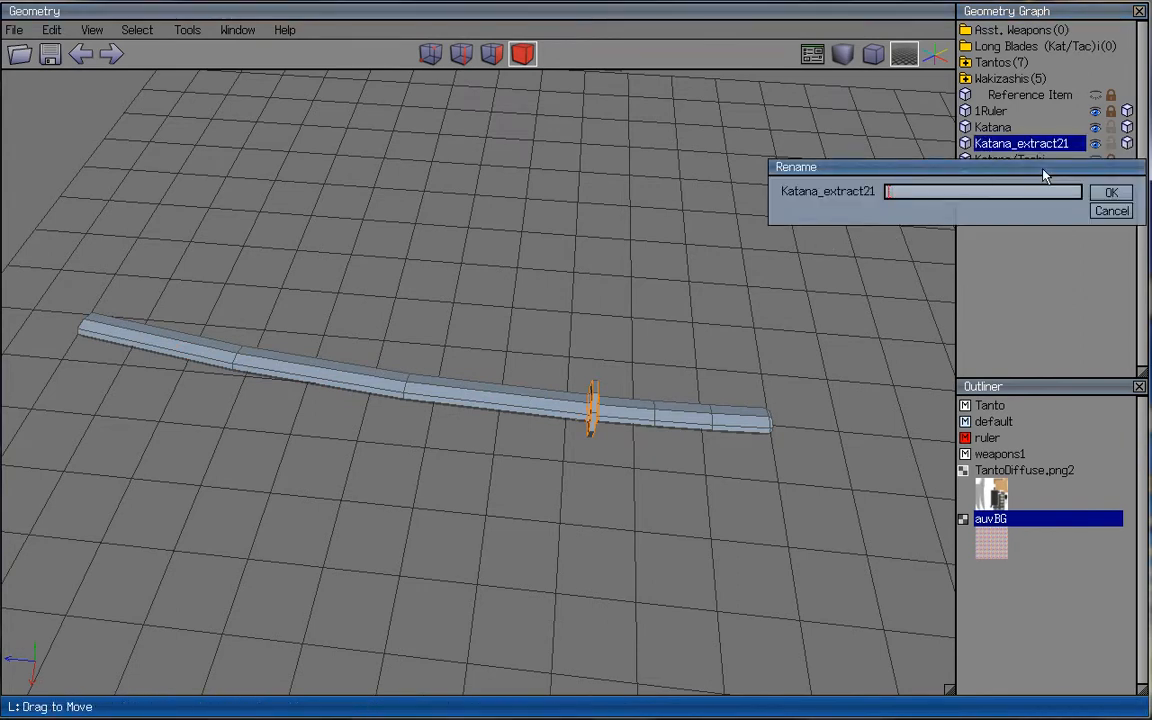
type("Katana")
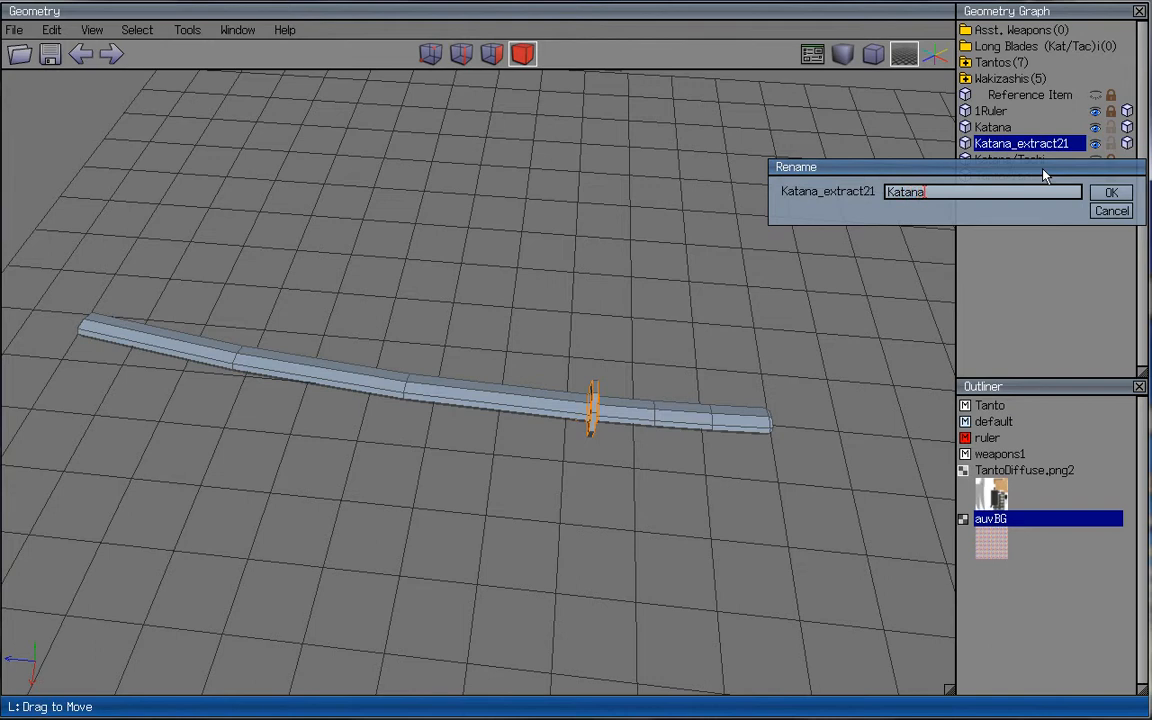
type("Scabbard")
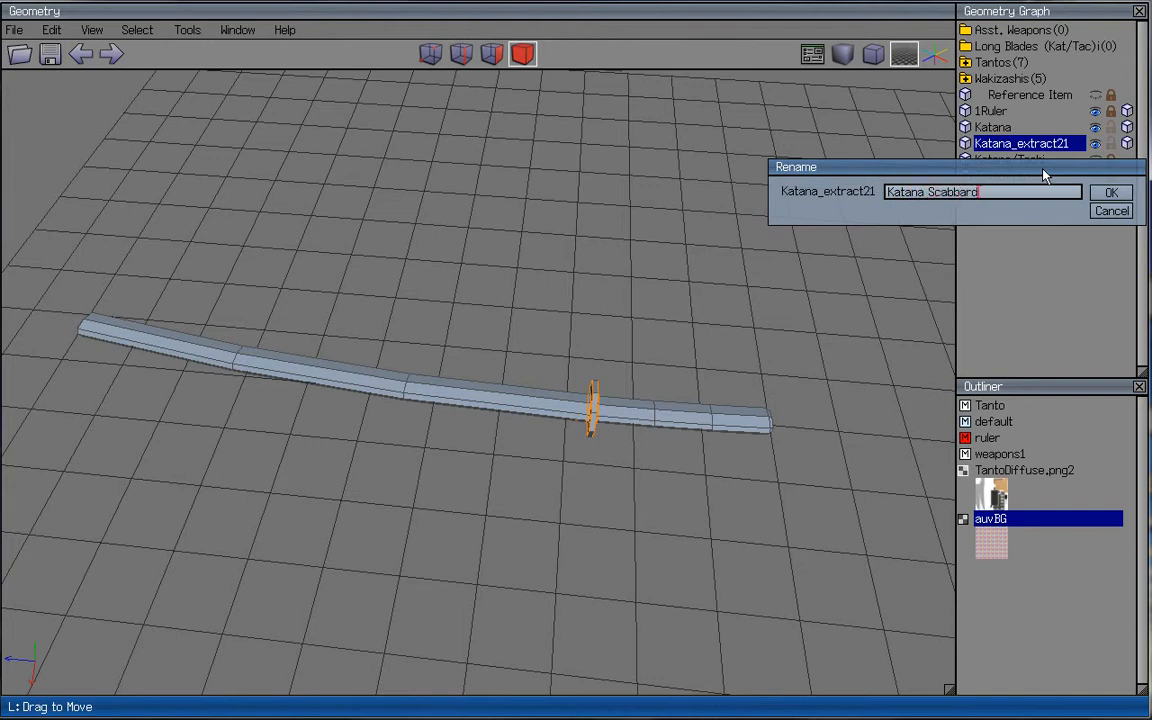
left_click(1110, 192)
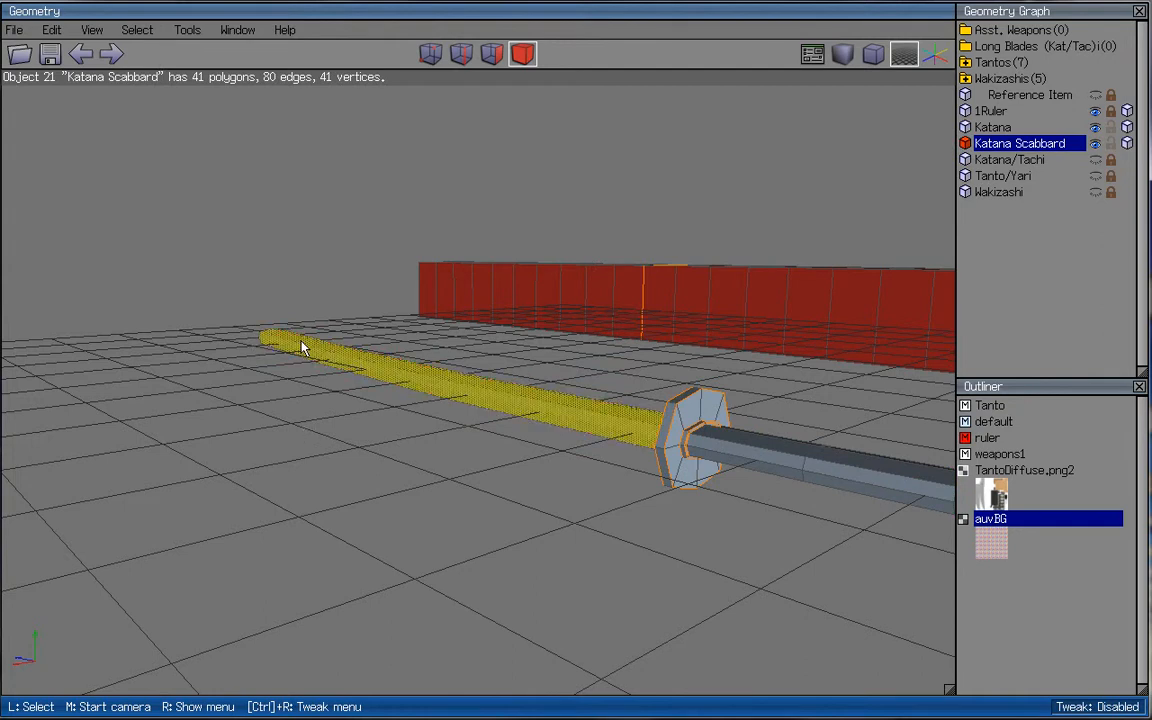
left_click(604, 424)
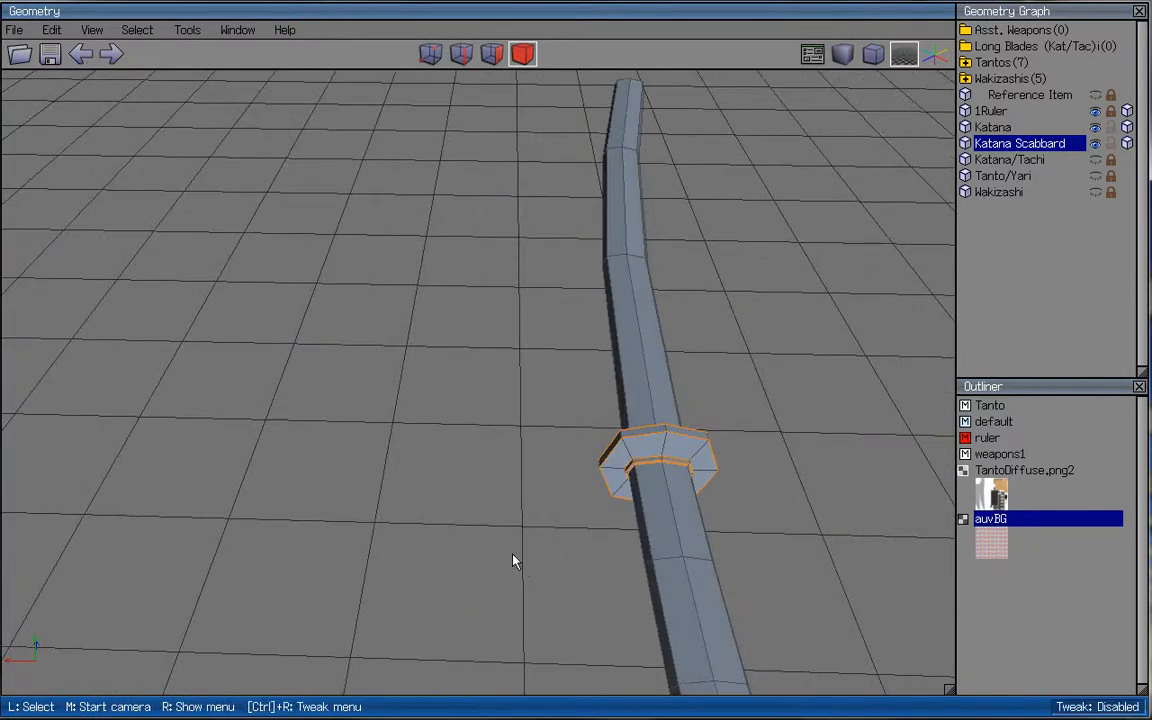
left_click_drag(516, 560, 576, 358)
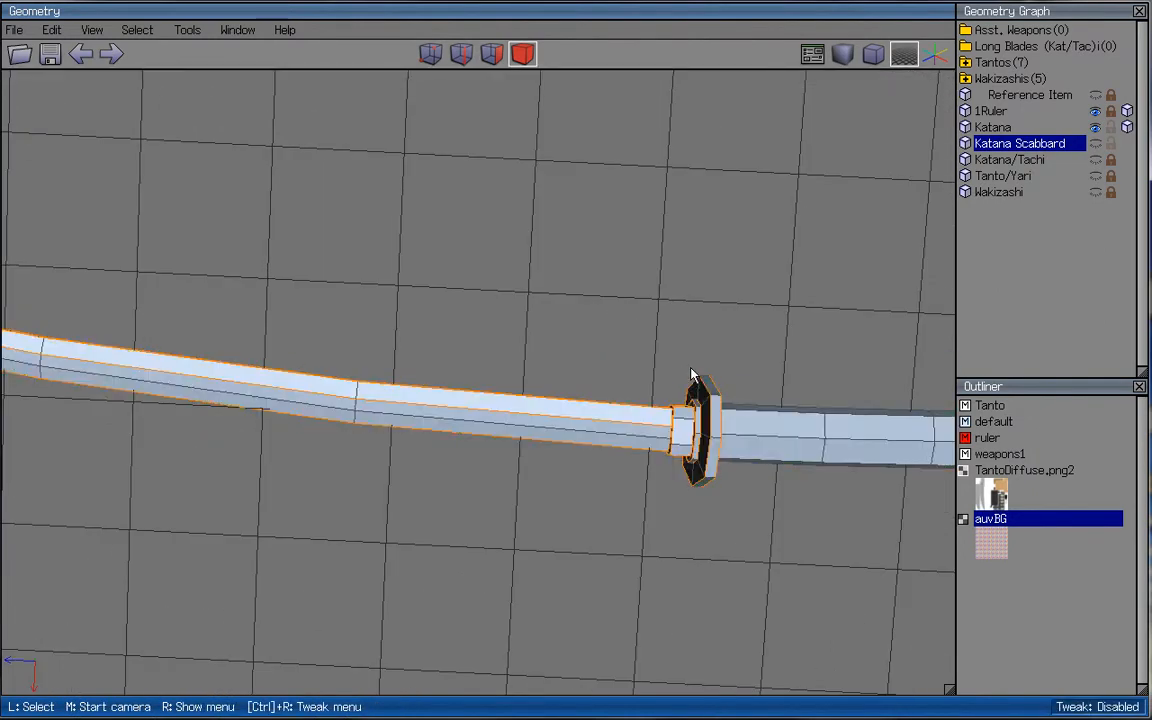
left_click(1096, 144)
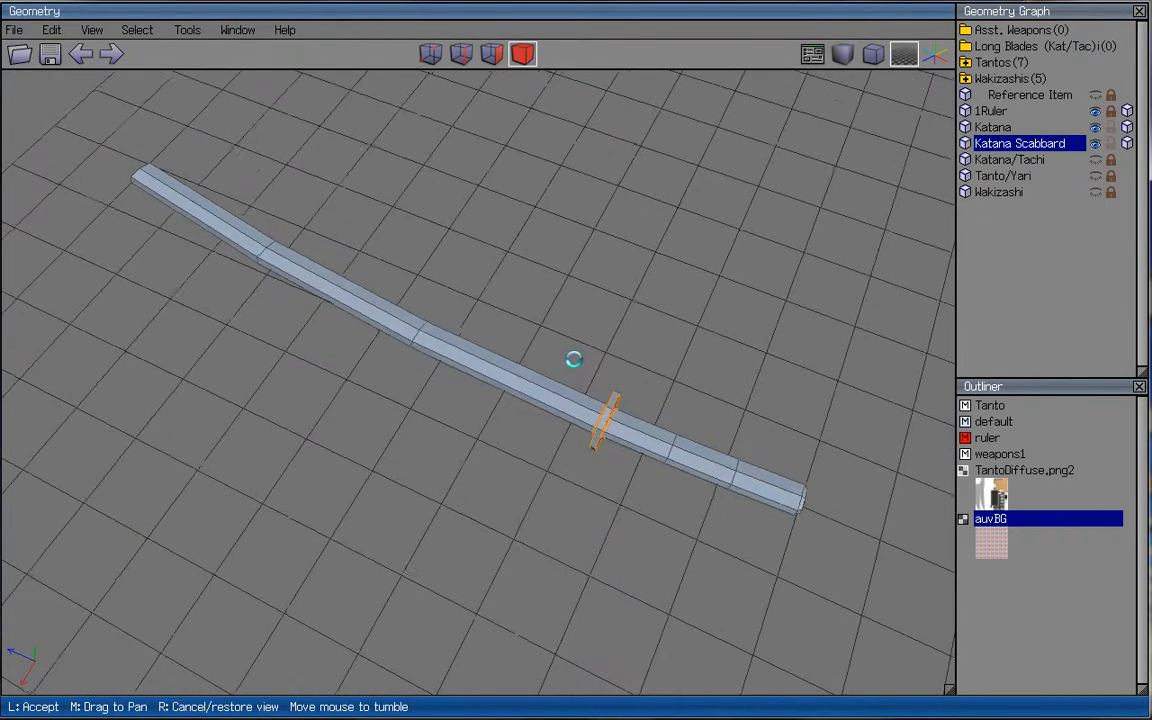
left_click_drag(574, 360, 600, 344)
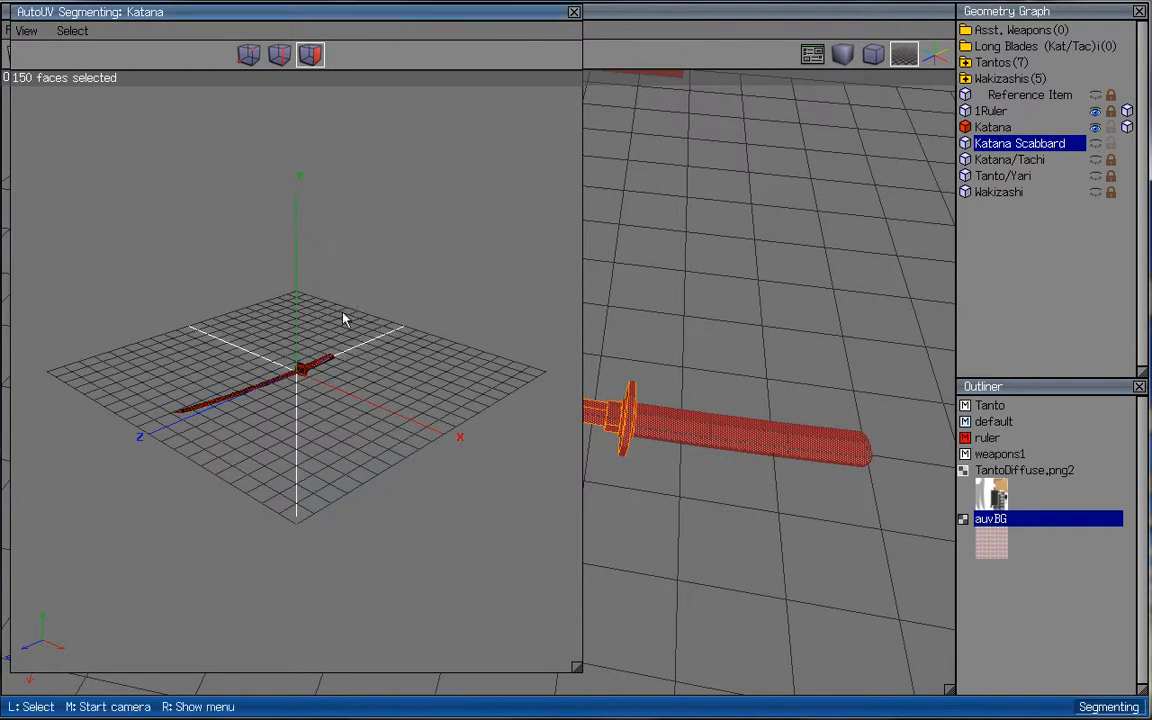
- Map the blade faces with a normal projection in AutoUV, then close the UV layout
right_click(344, 318)
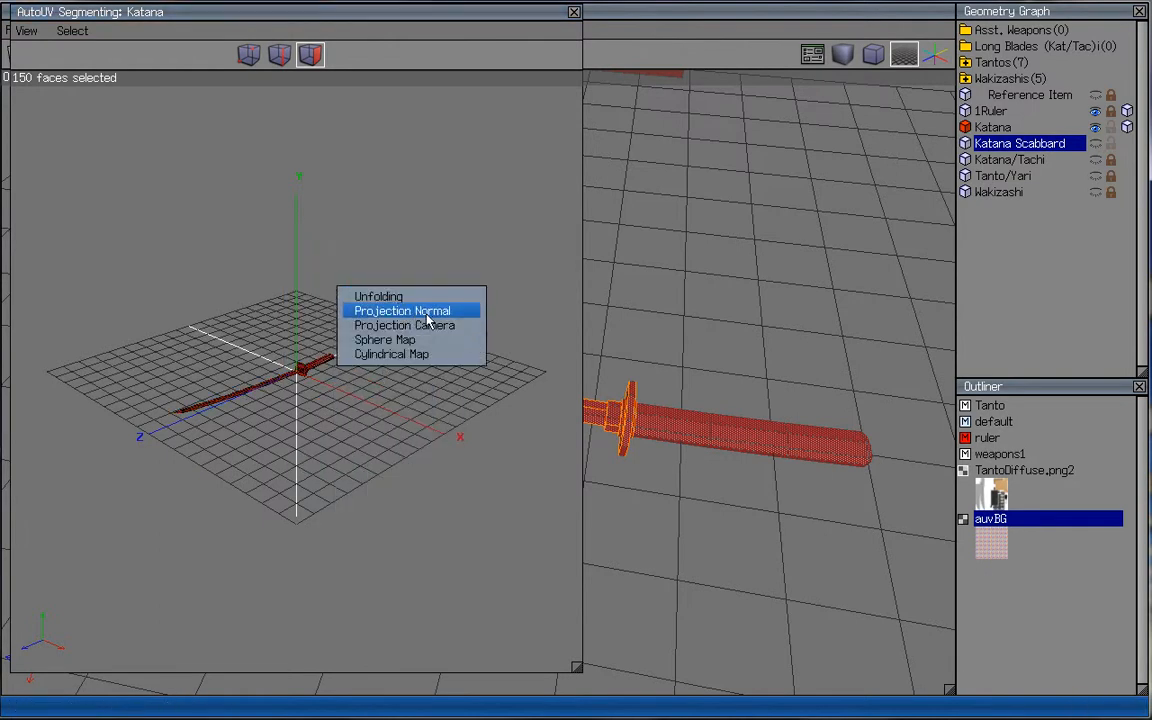
left_click(402, 310)
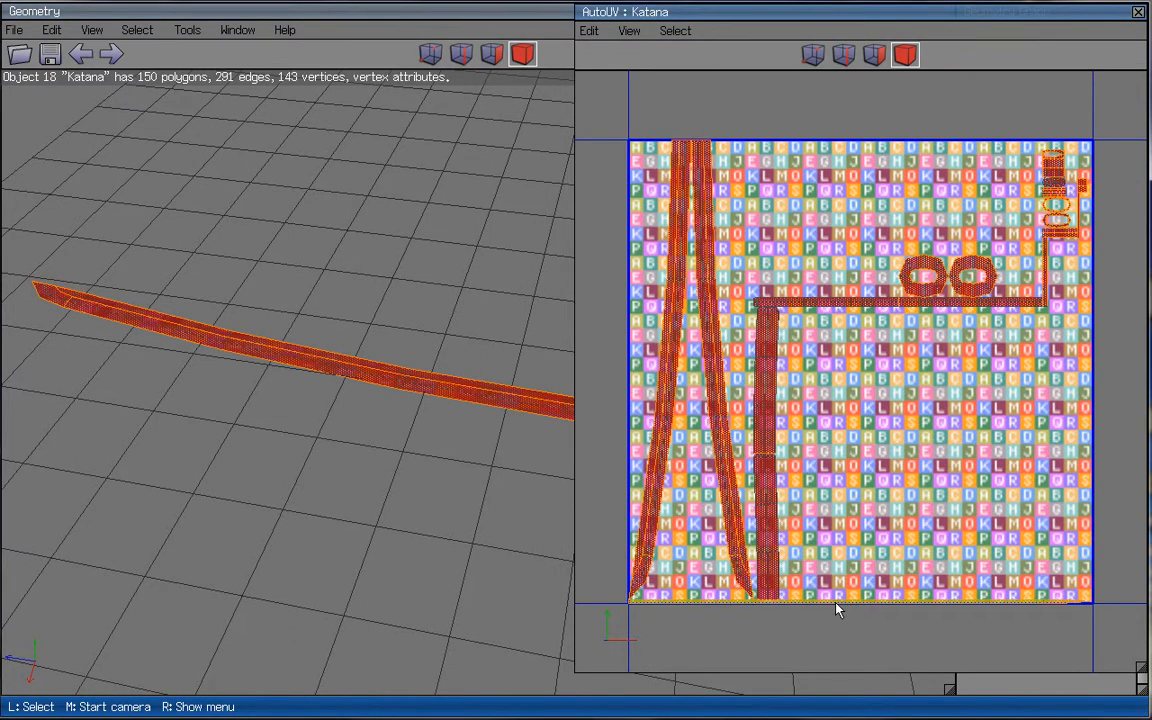
mouse_move(856, 308)
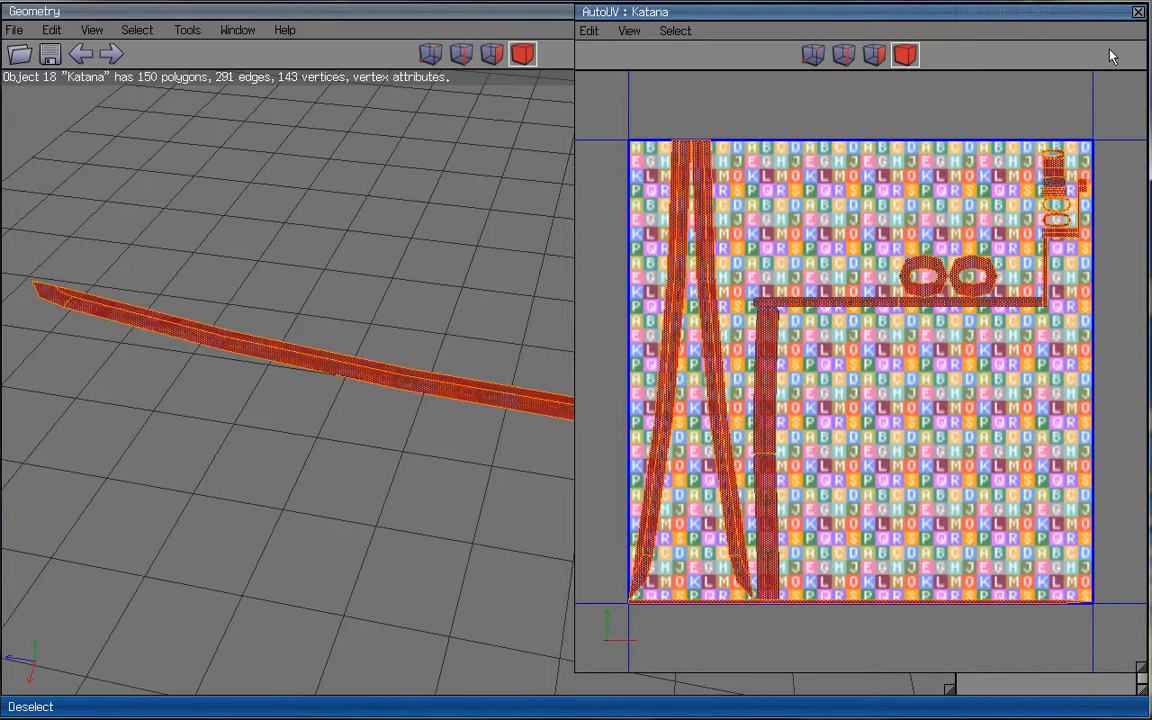
mouse_move(1138, 12)
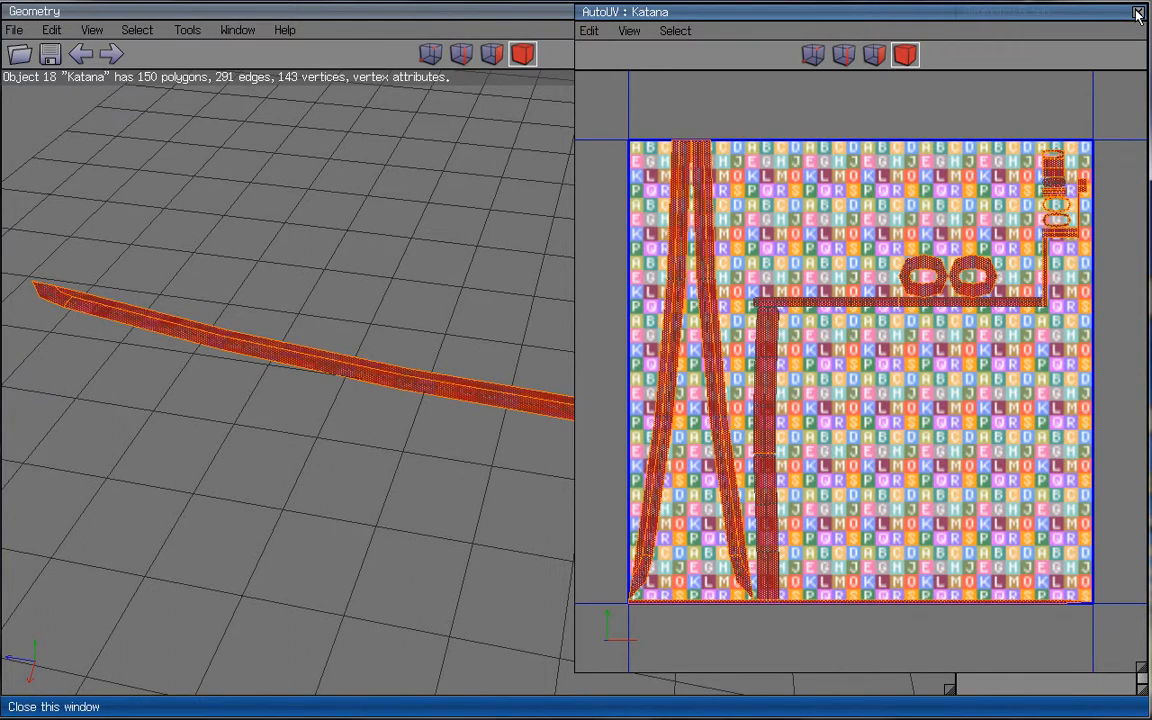
left_click(1138, 12)
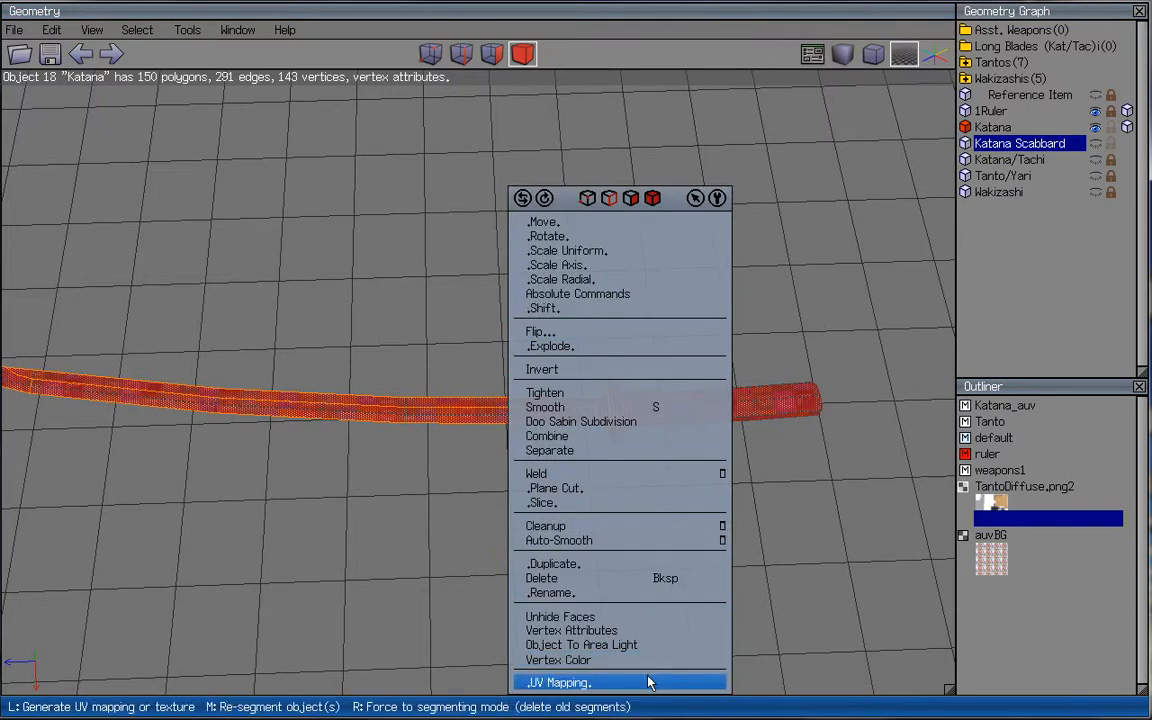
left_click(556, 682)
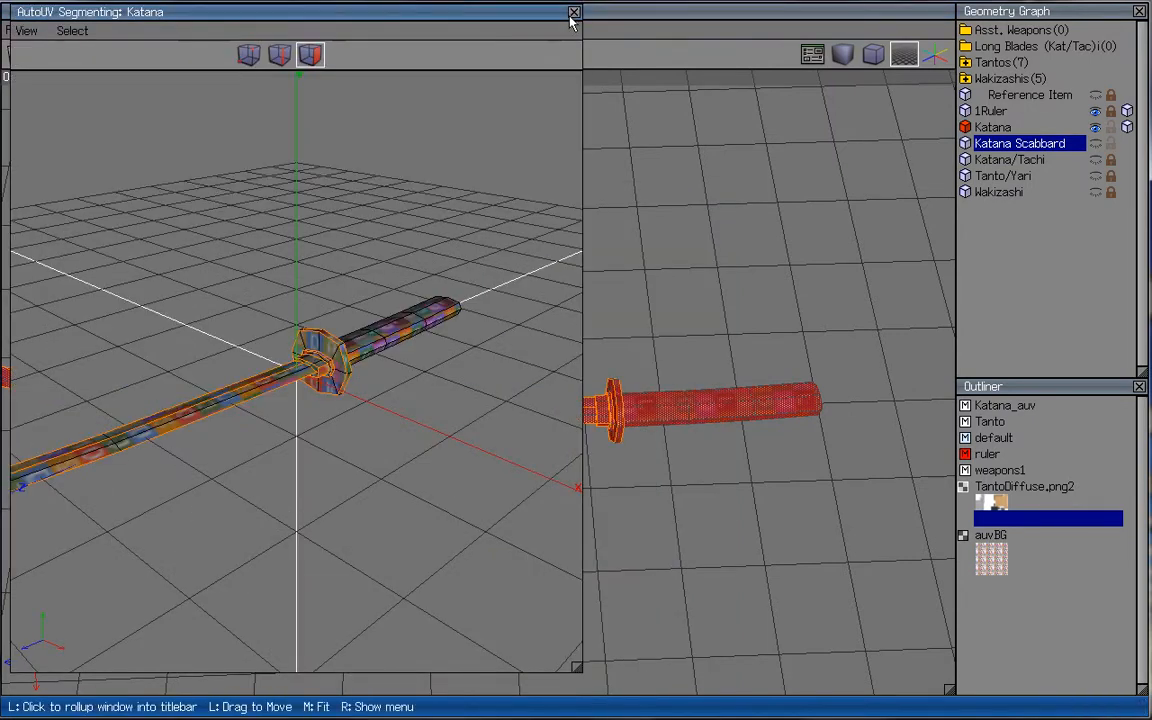
left_click(574, 12)
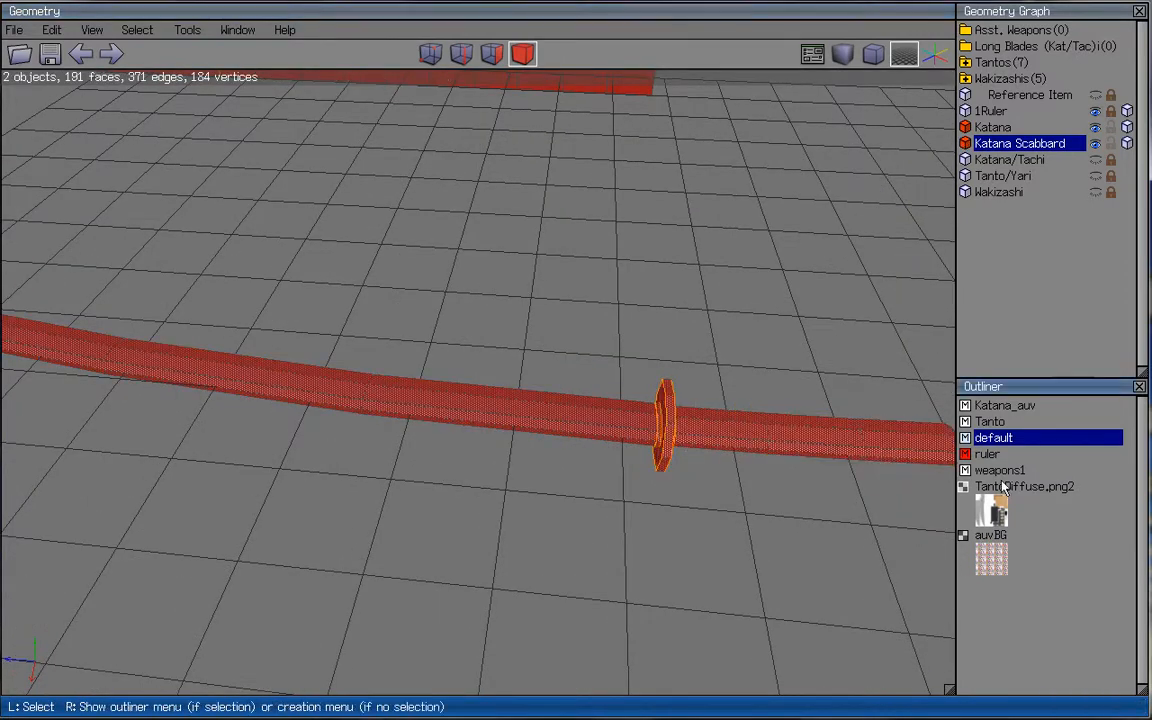
- Assign the default material to all faces of the Katana Scabbard
left_click(1000, 470)
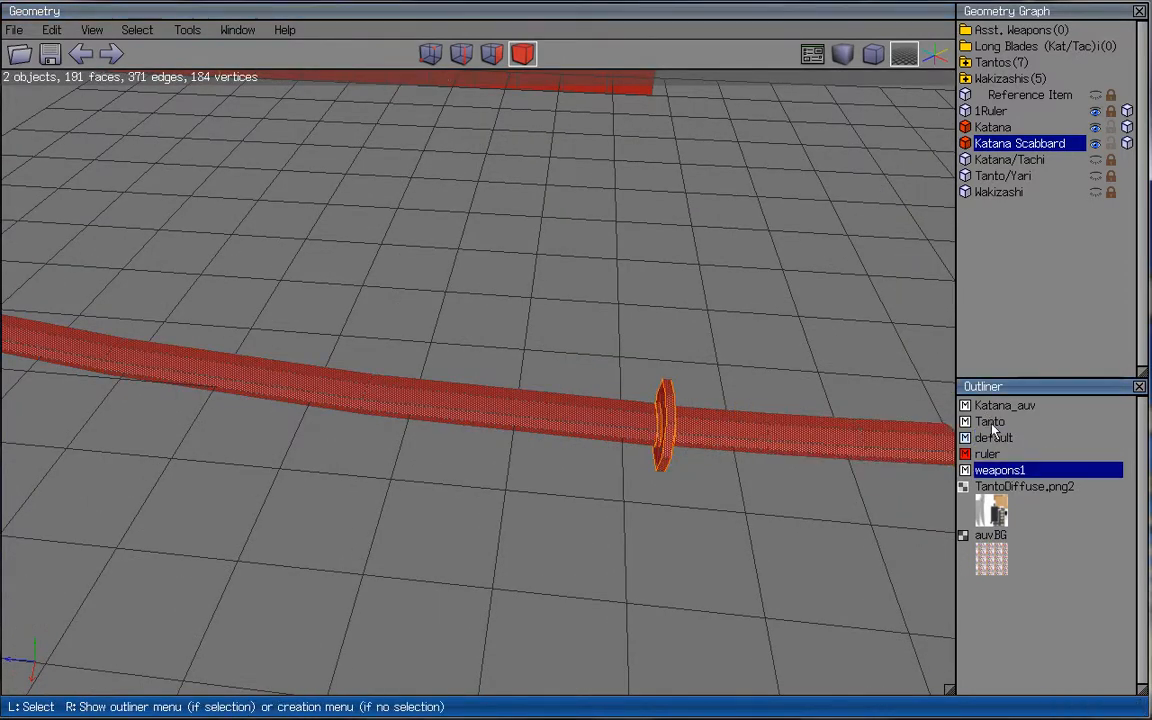
left_click(992, 438)
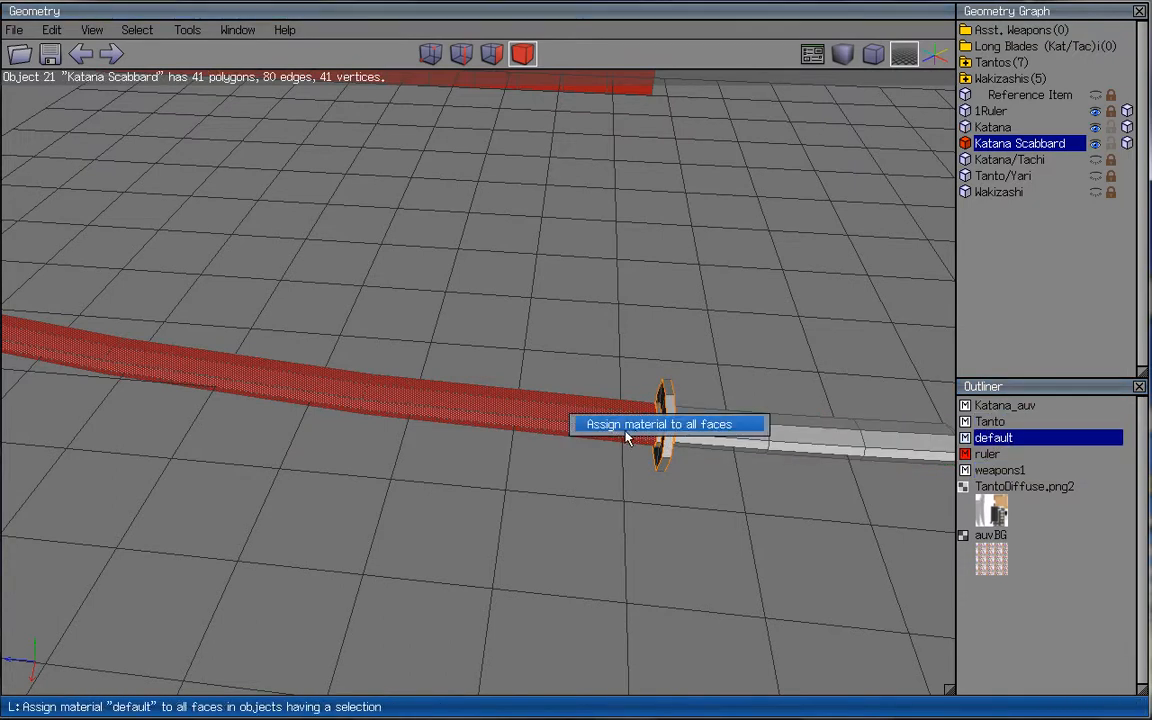
left_click(660, 424)
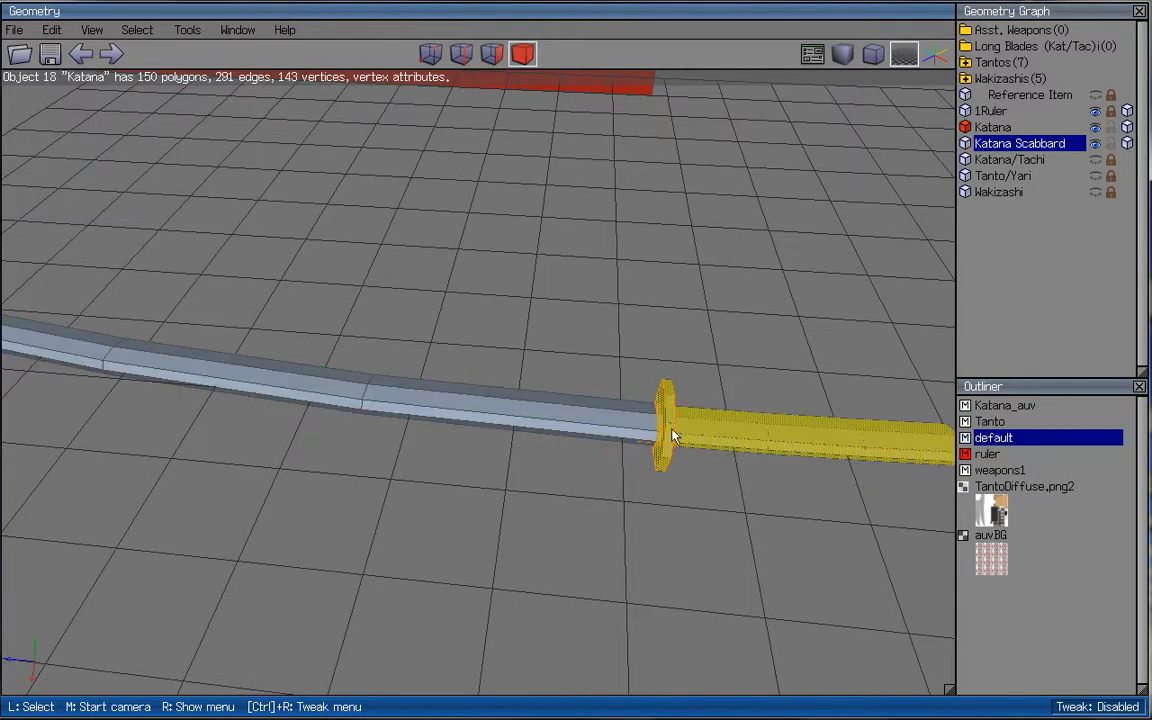
- Set the scabbard's vertex colour to mid-grey
right_click(676, 436)
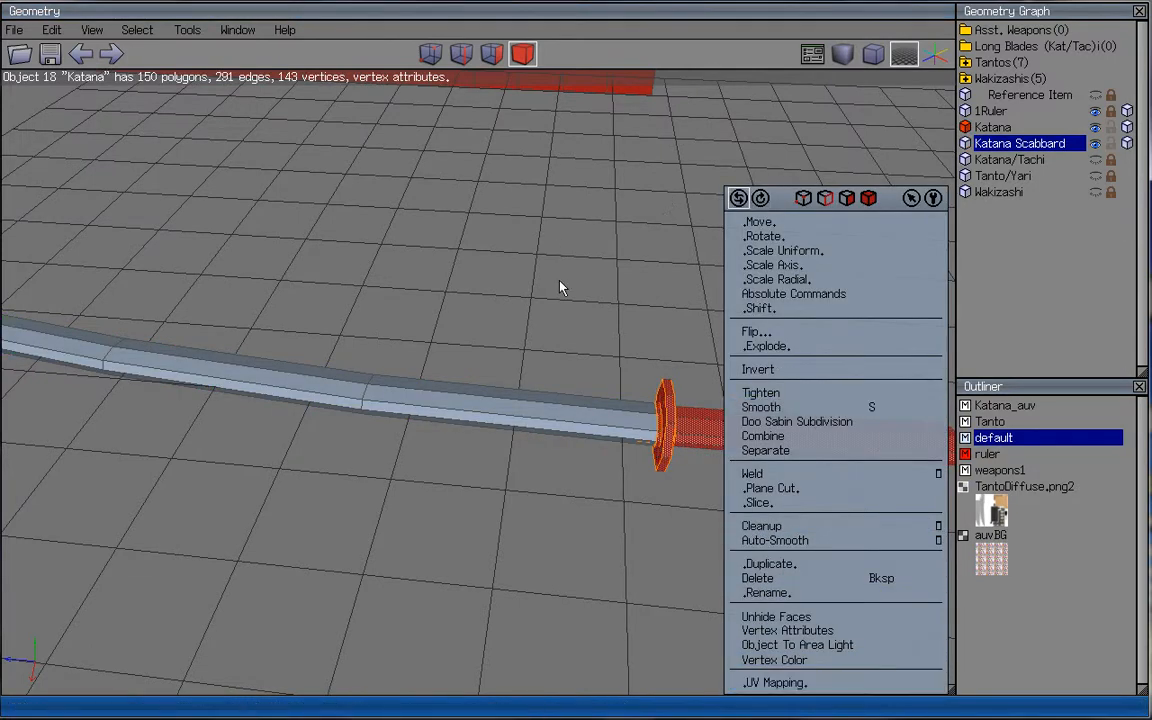
left_click(772, 660)
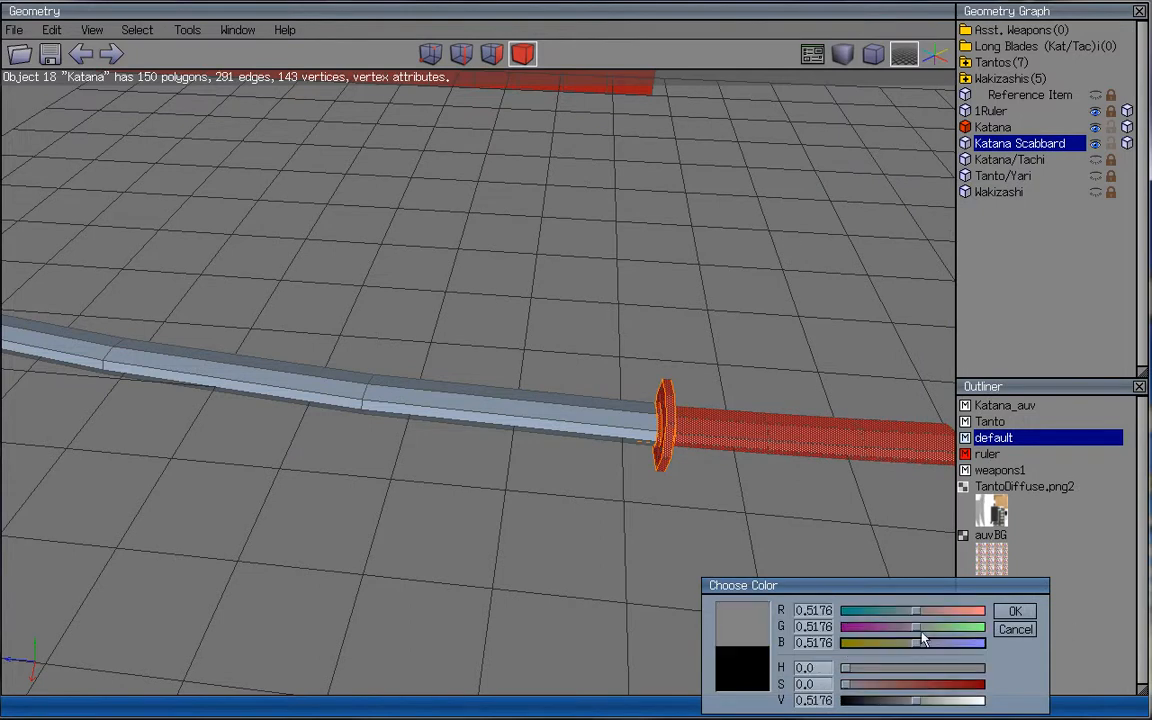
left_click(1014, 610)
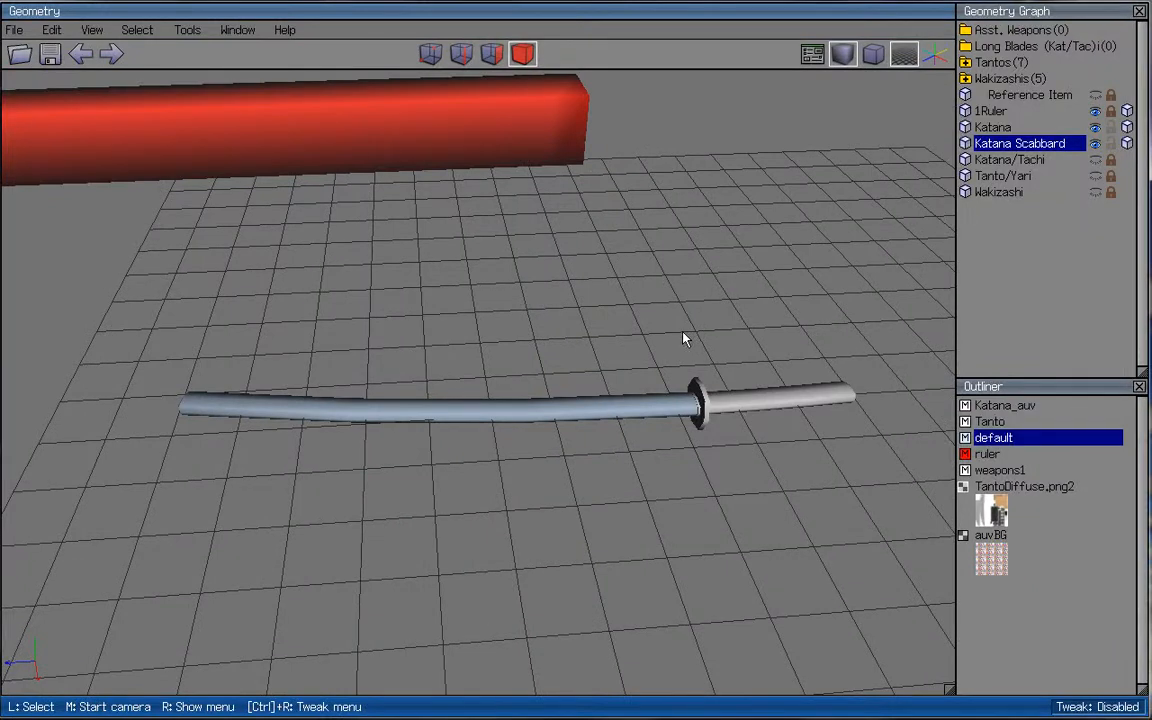
mouse_move(658, 436)
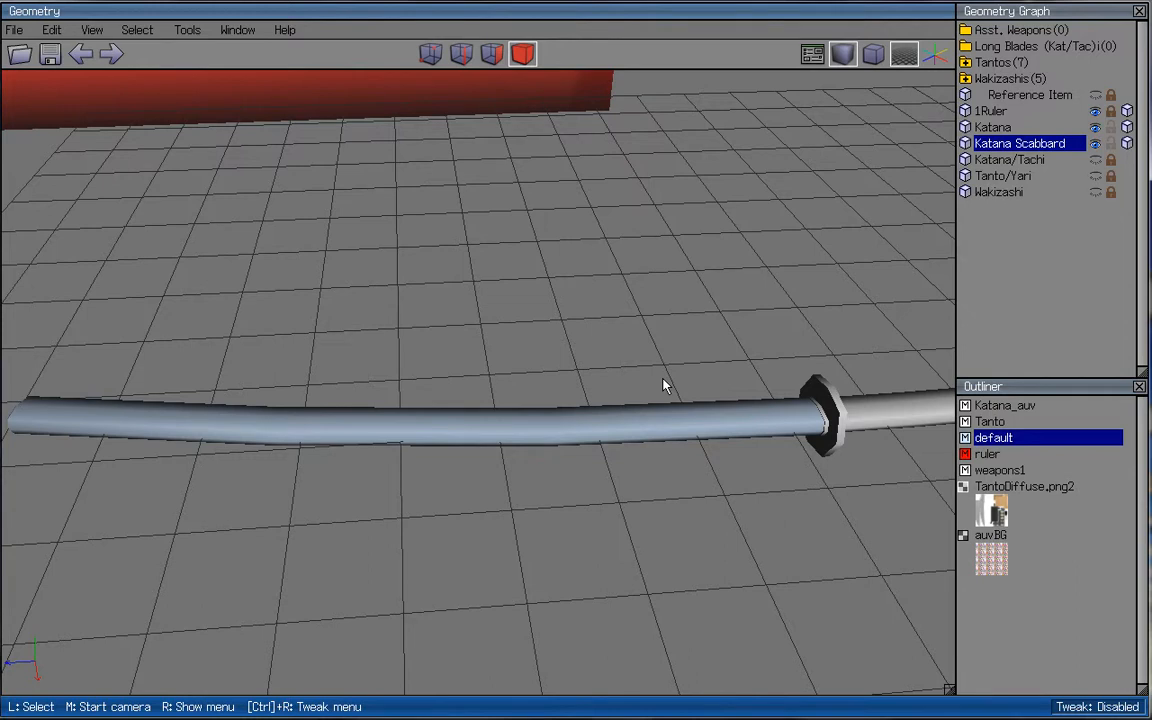
mouse_move(668, 404)
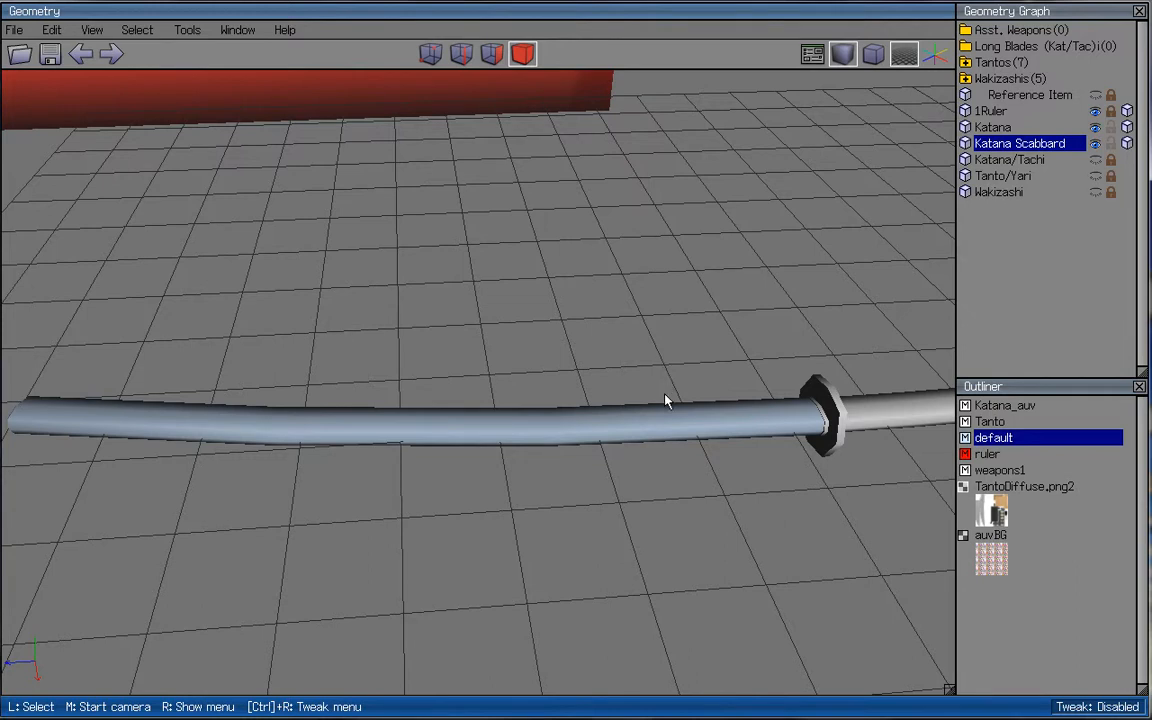